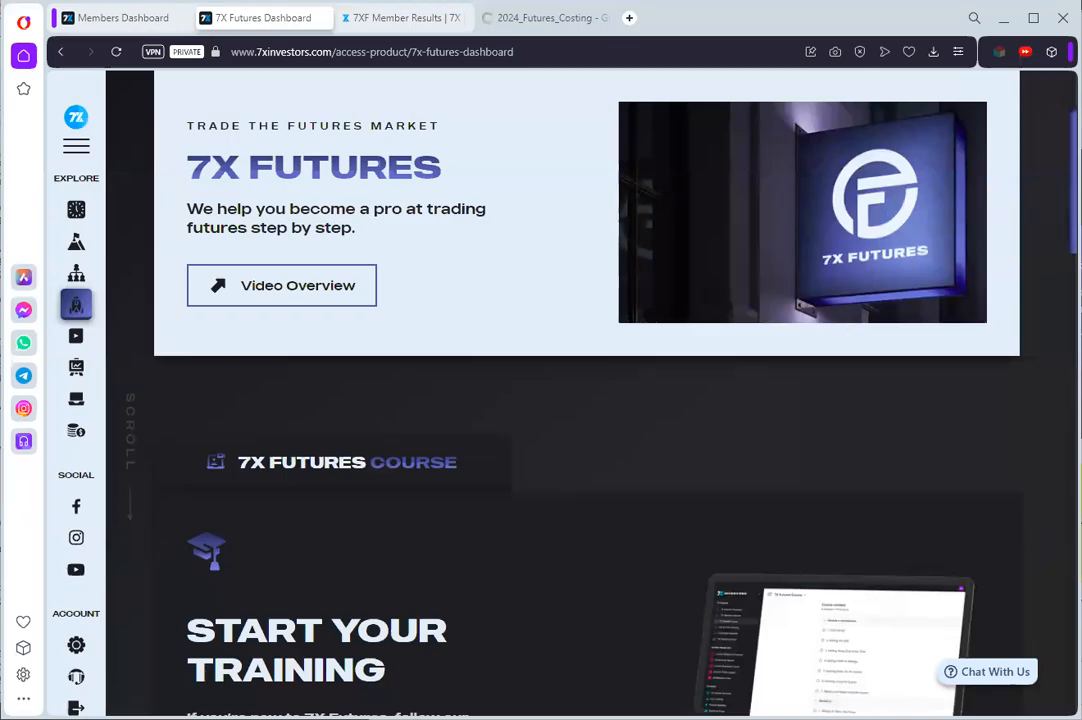
mouse_move(870, 504)
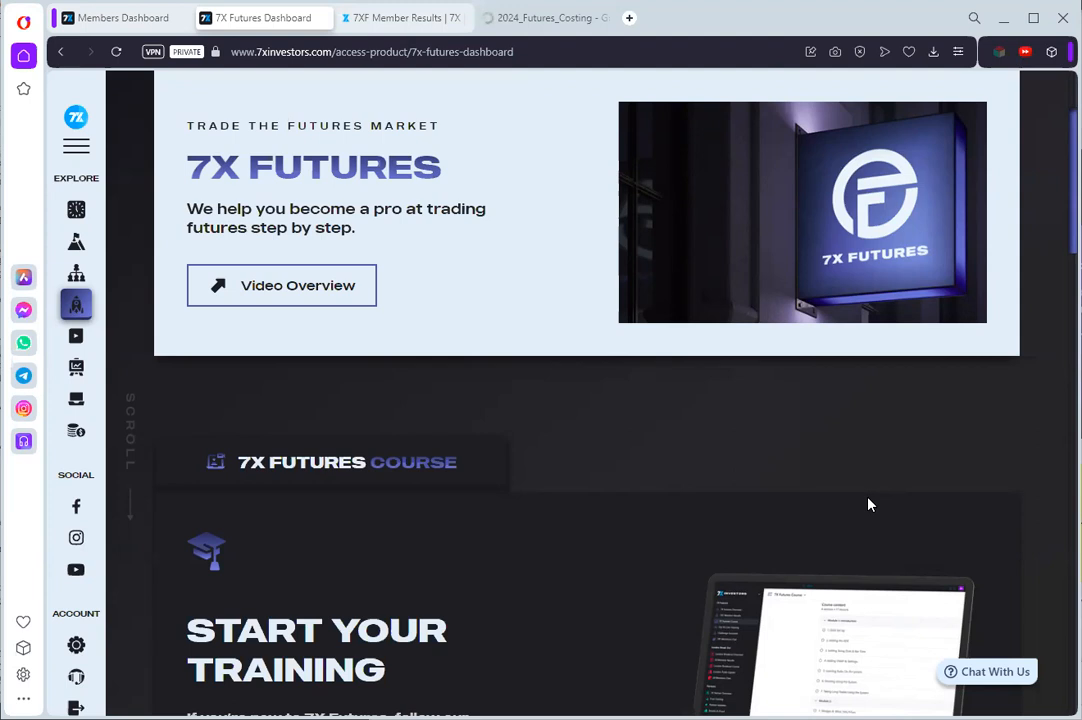
mouse_move(660, 461)
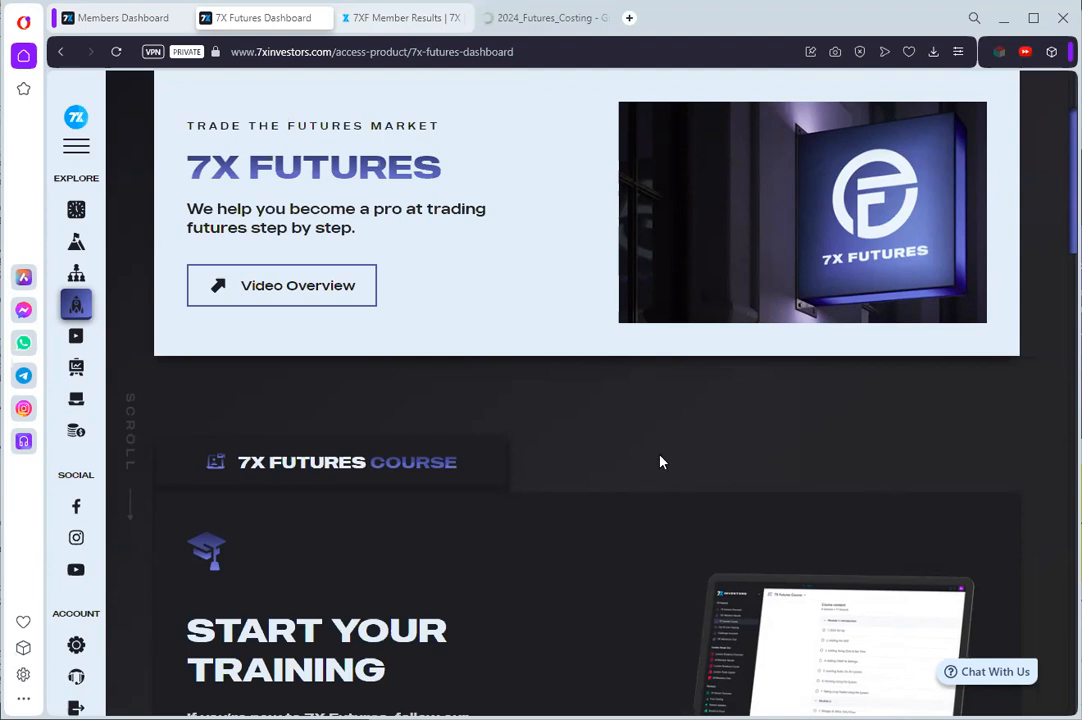
mouse_move(615, 448)
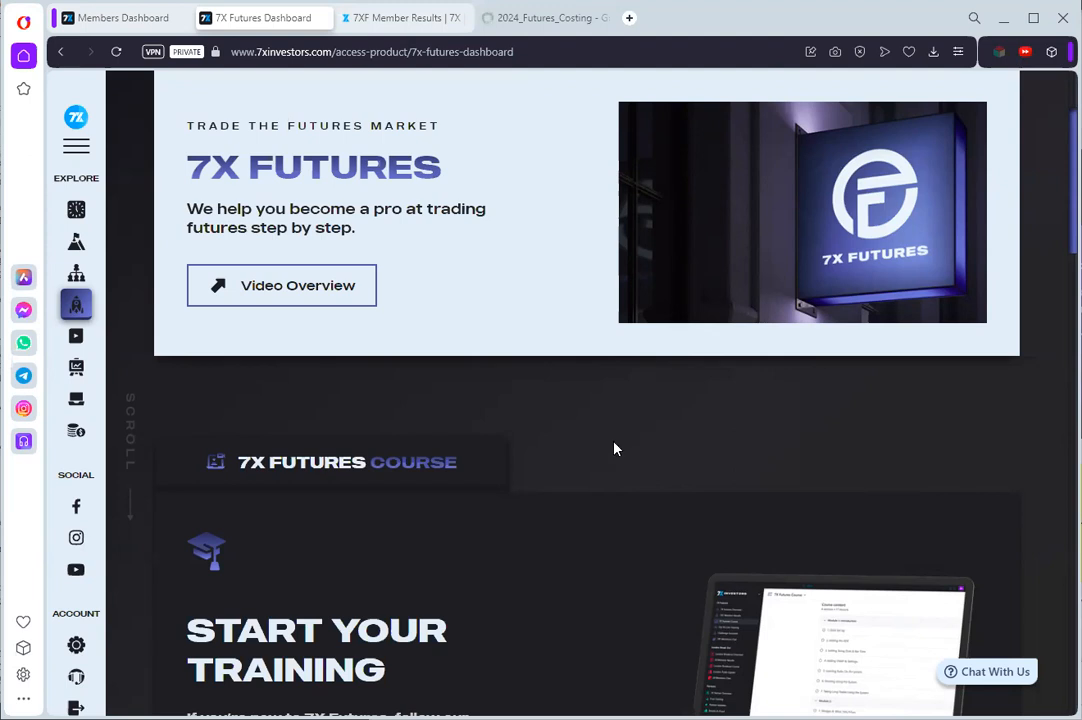
mouse_move(600, 457)
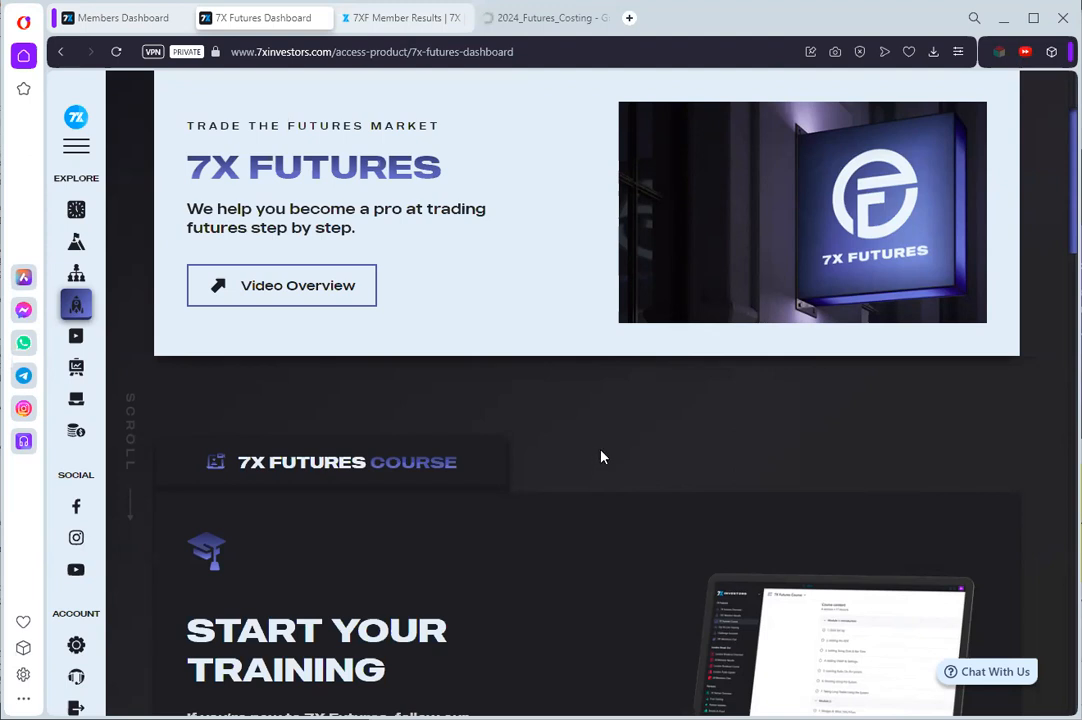
mouse_move(713, 458)
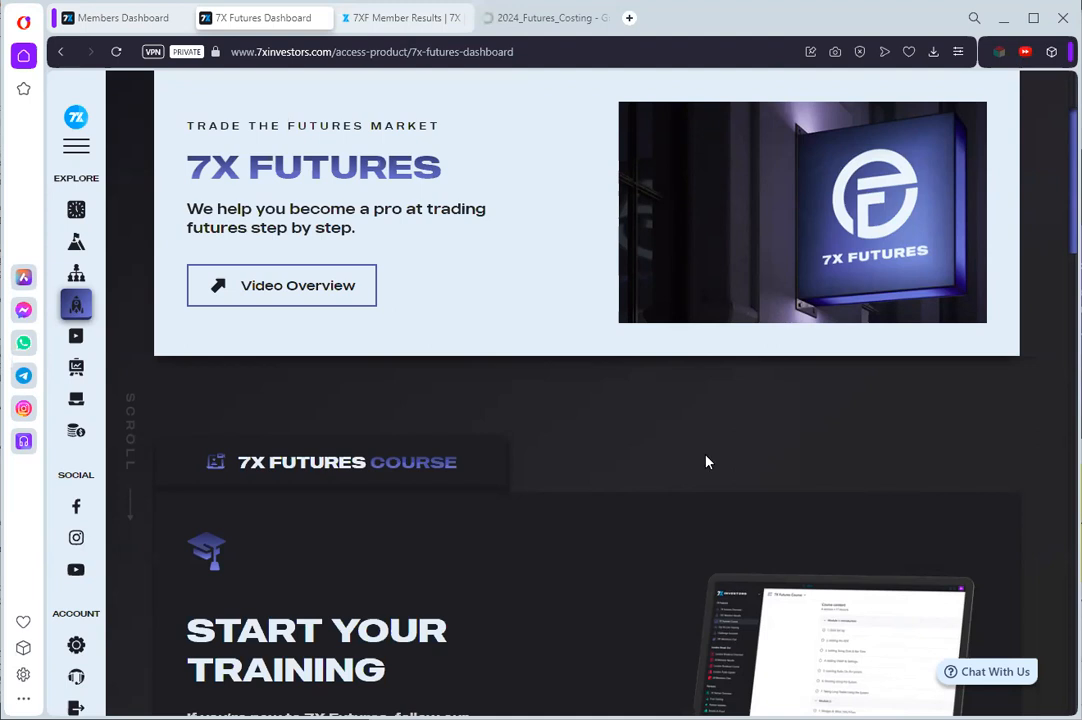
Browse the current page, then switch to the 7XF Member Results tab with members' trading posts.
scroll(down, 3)
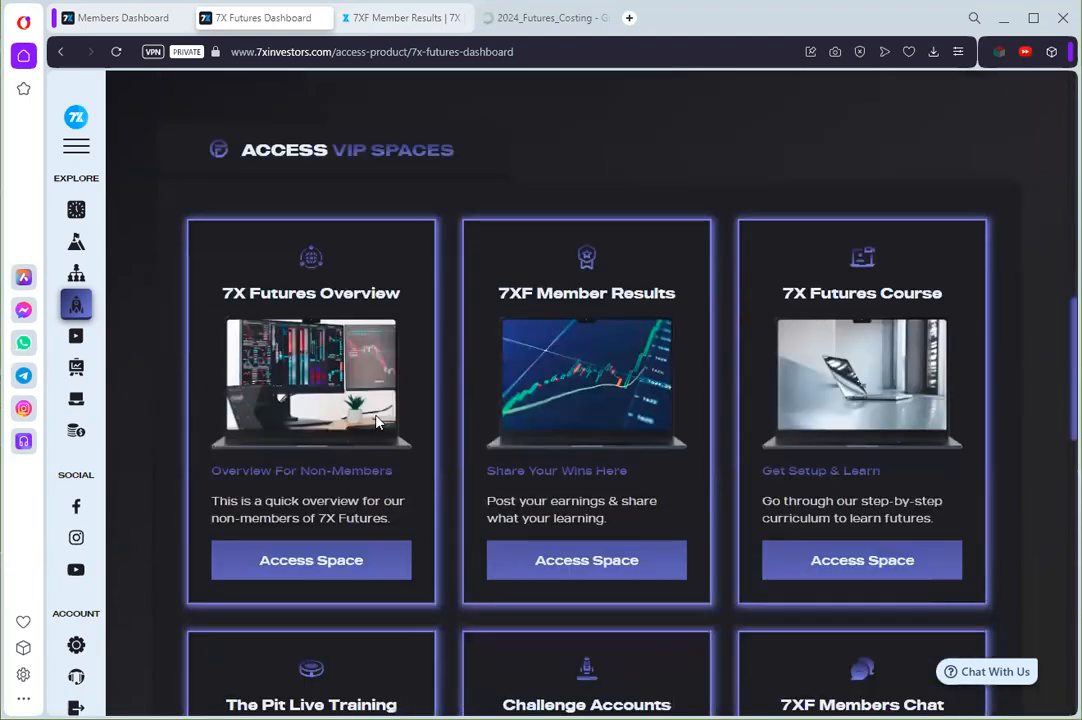
mouse_move(680, 378)
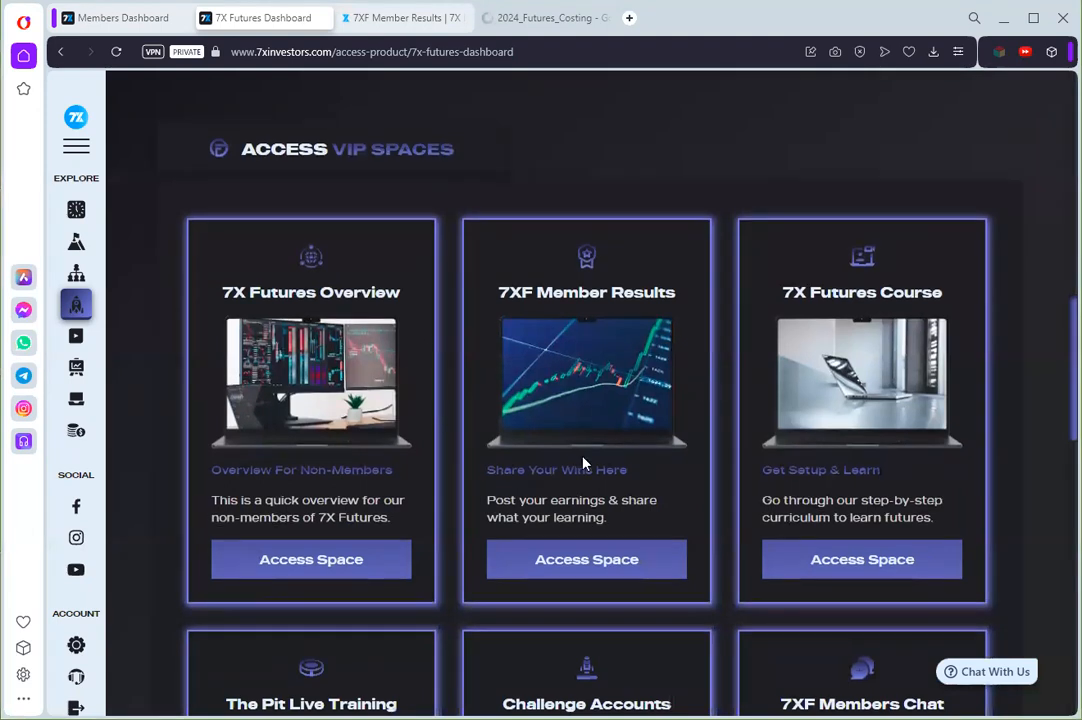
scroll(down, 3)
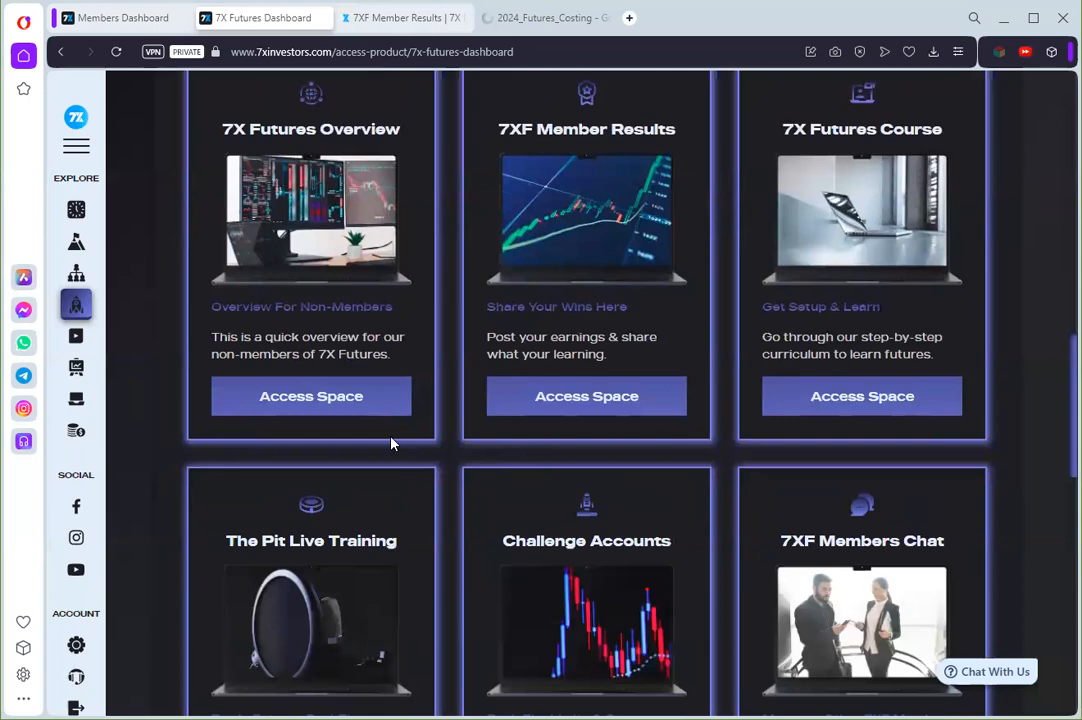
scroll(up, 3)
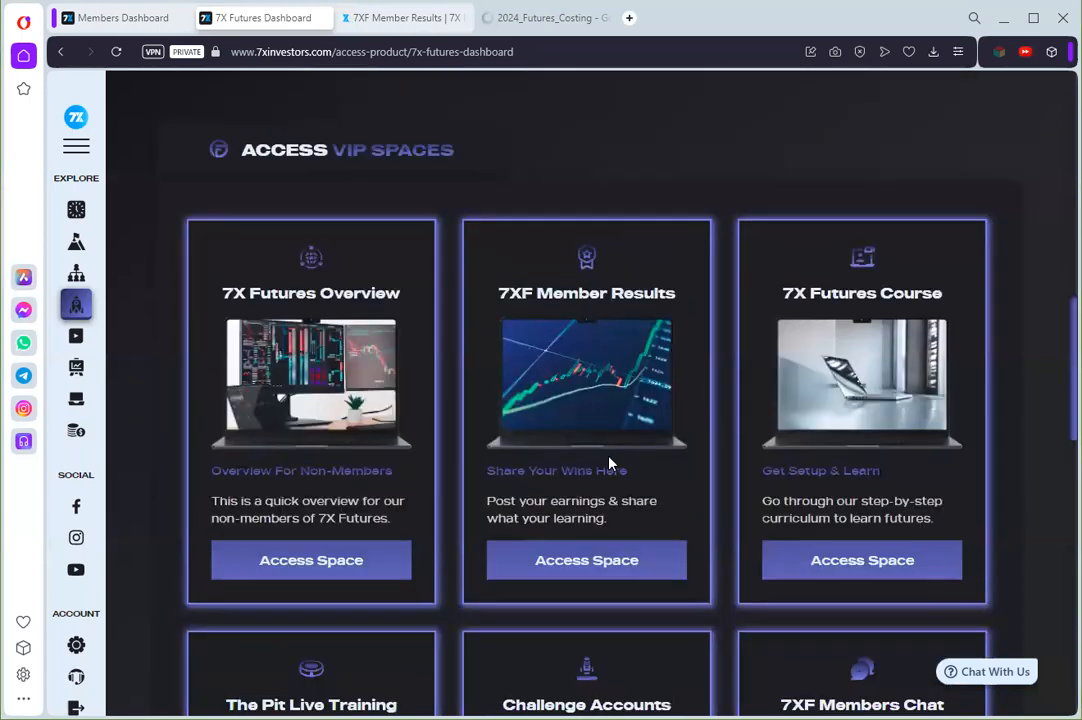
scroll(down, 3)
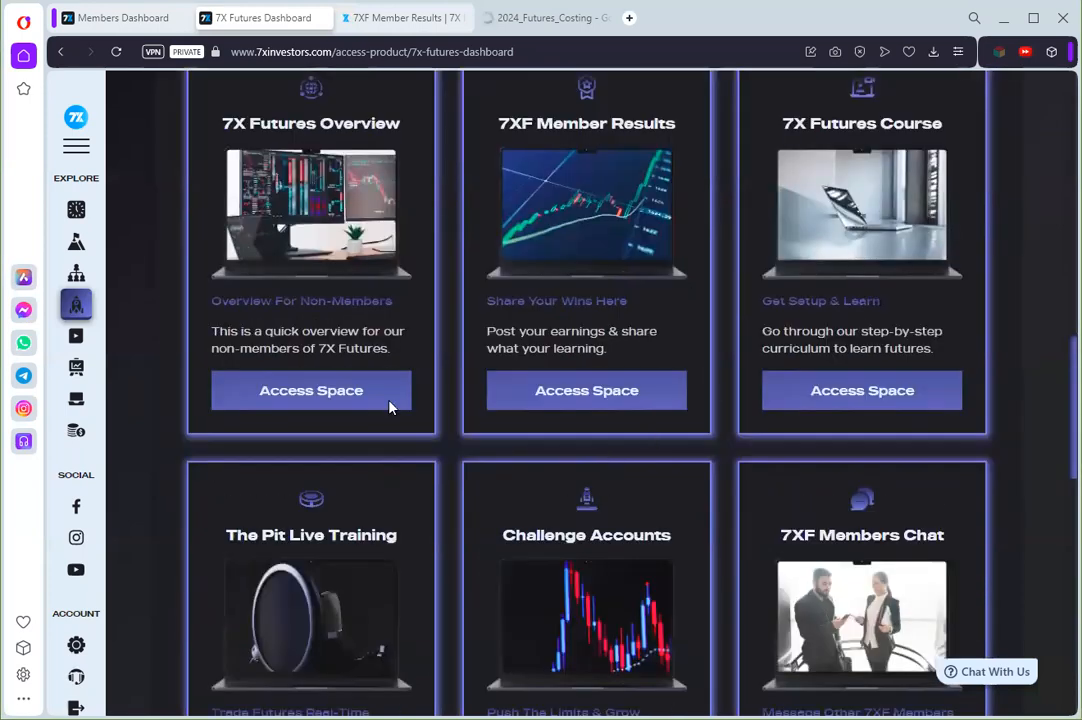
scroll(down, 3)
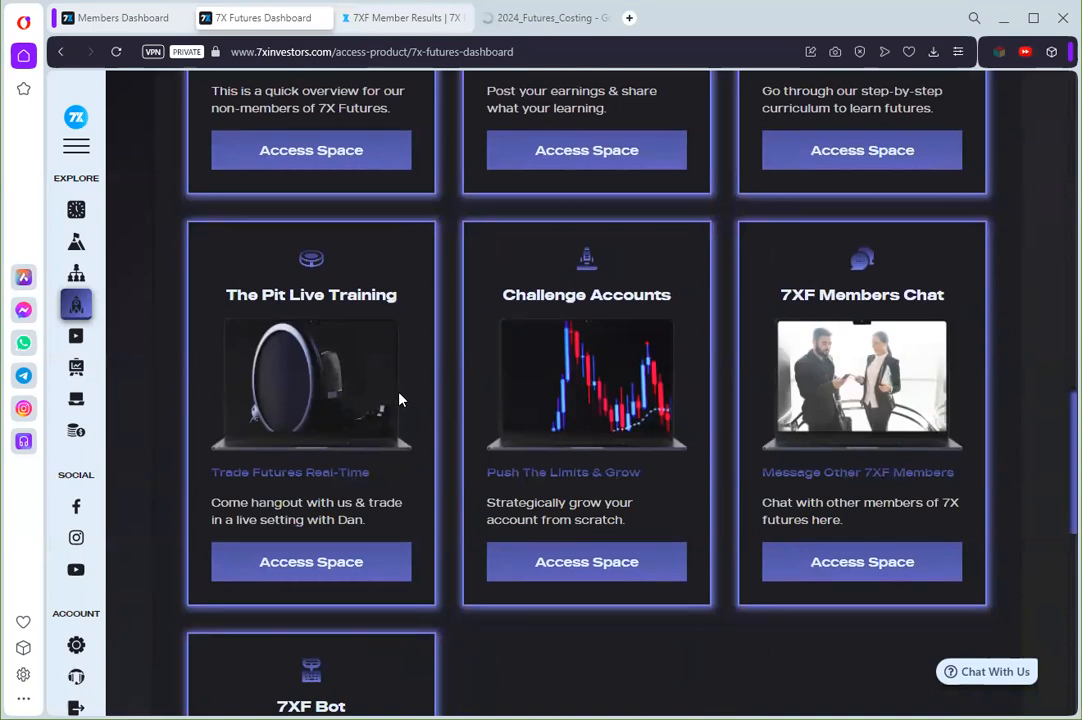
mouse_move(590, 368)
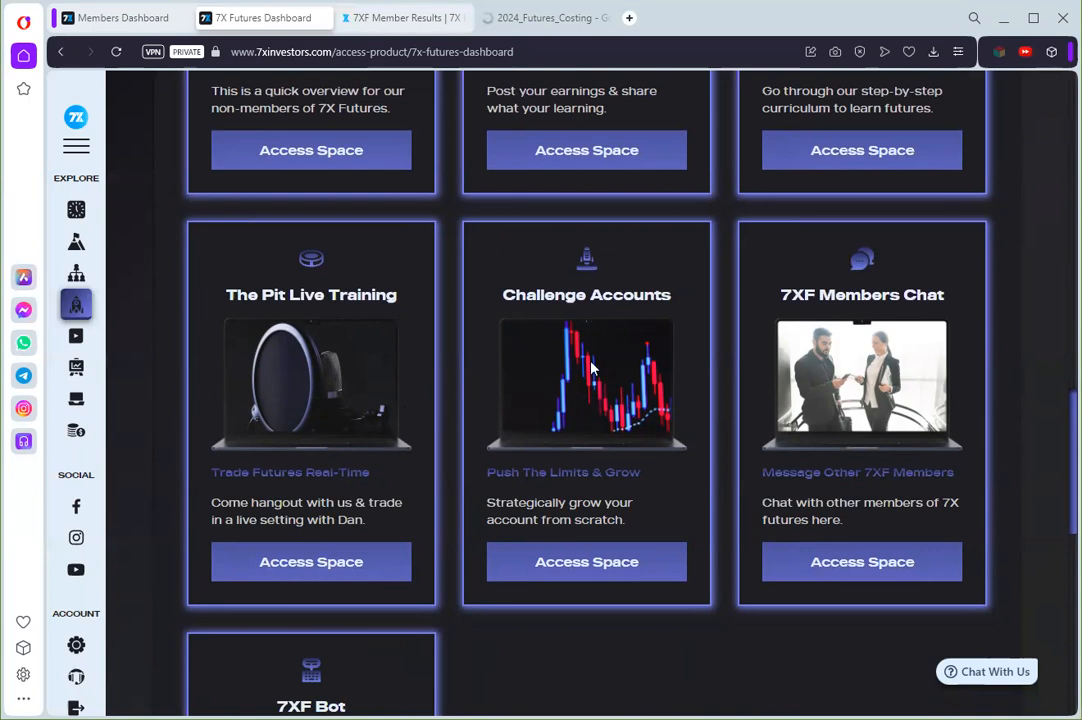
scroll(down, 3)
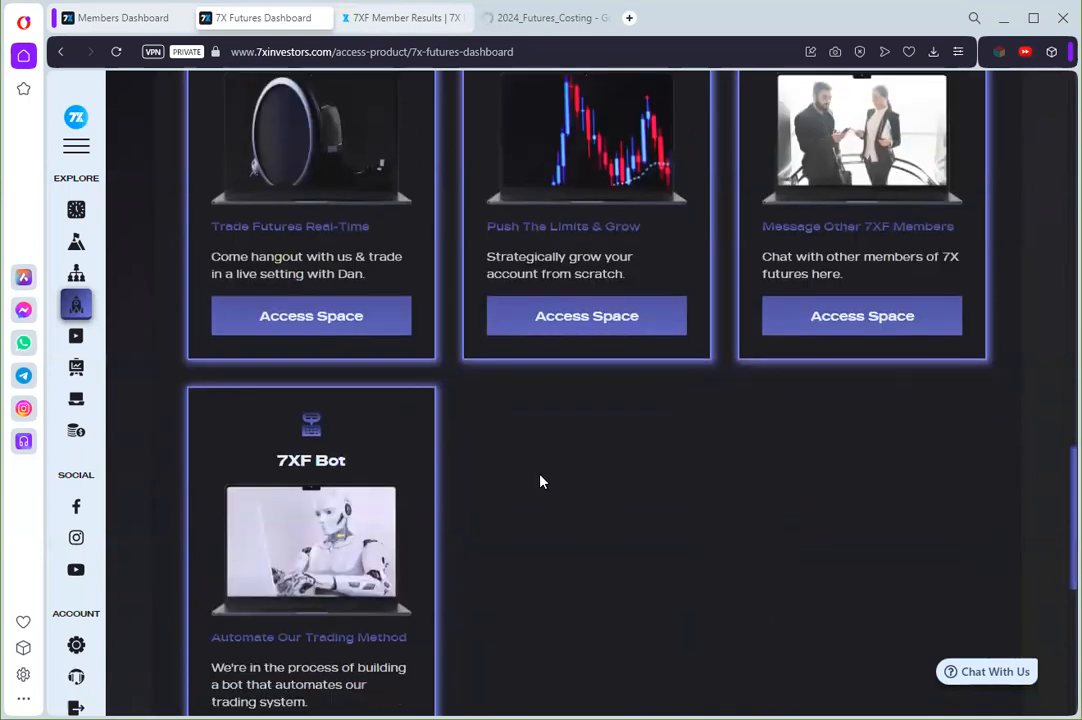
mouse_move(658, 509)
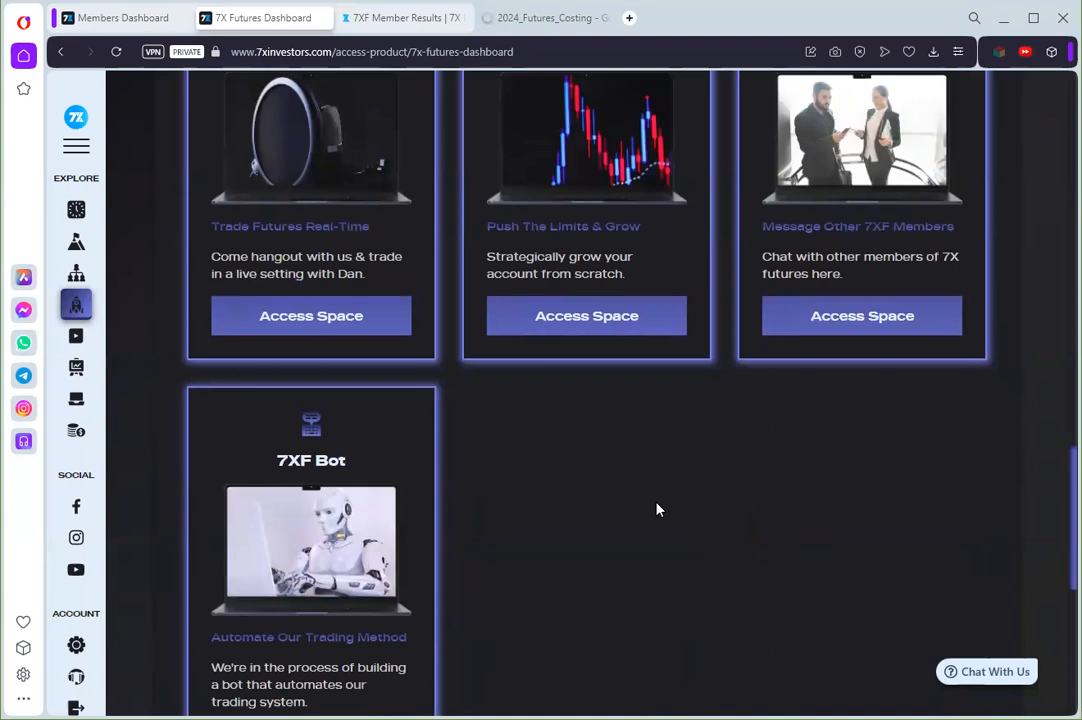
scroll(up, 3)
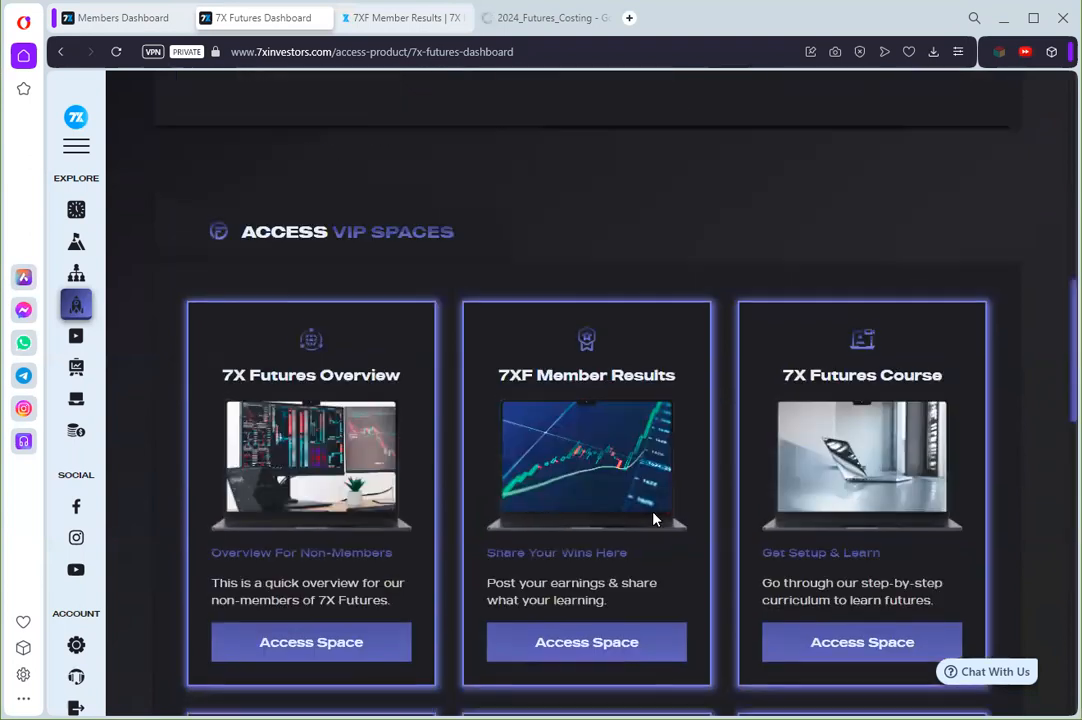
mouse_move(657, 527)
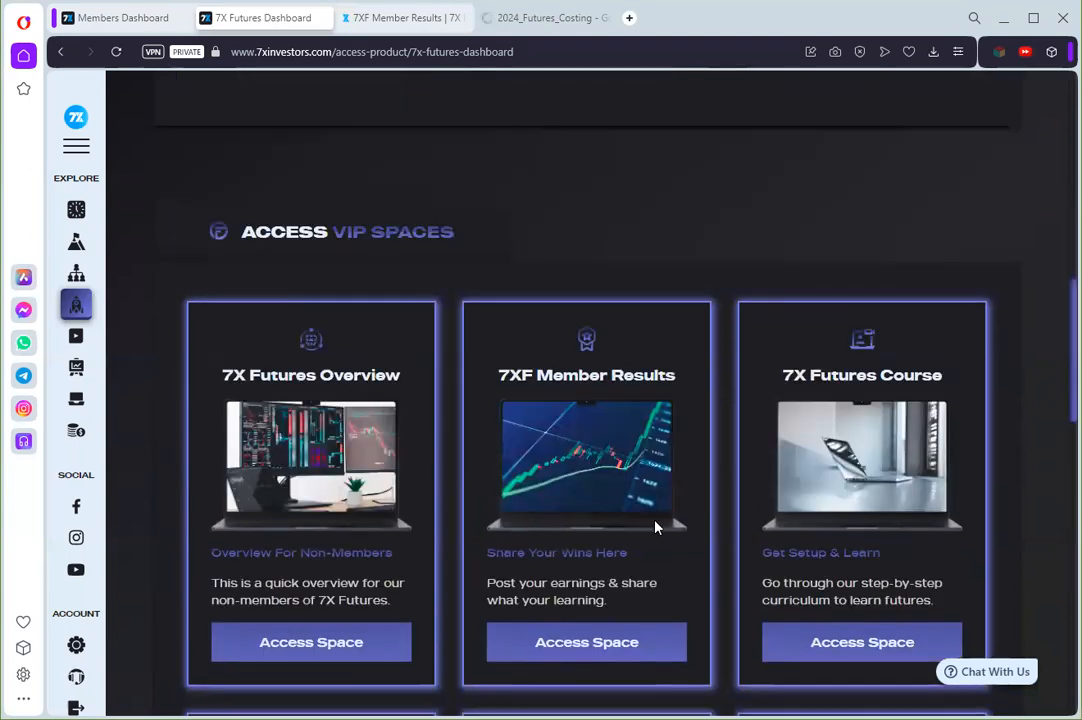
scroll(up, 3)
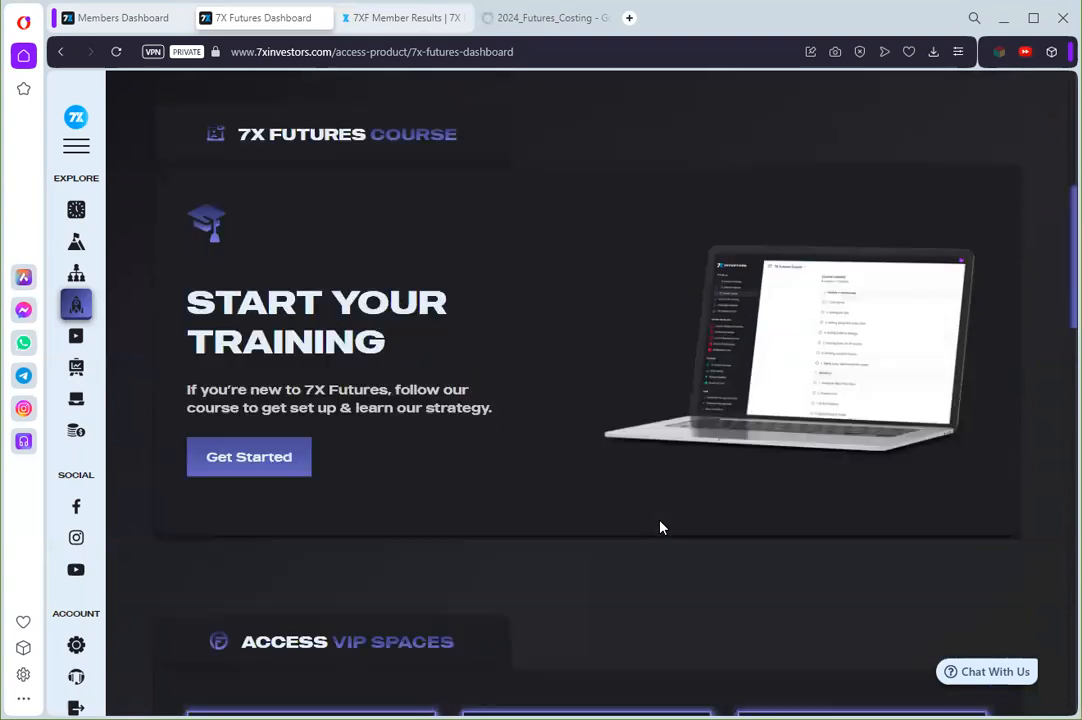
scroll(up, 3)
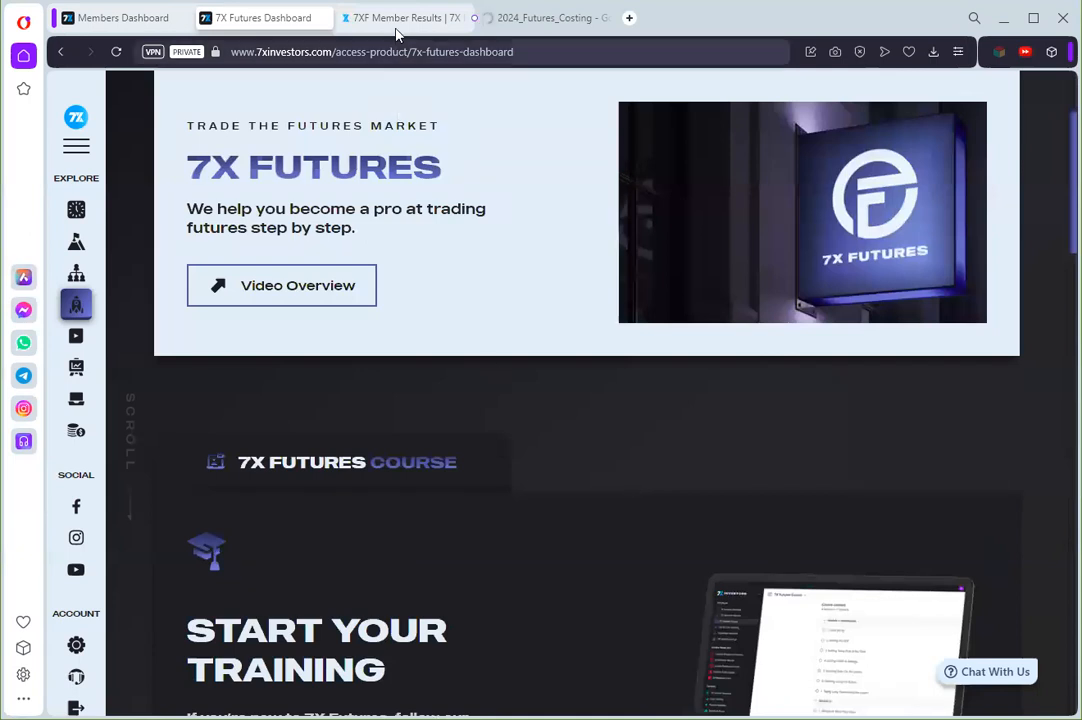
click(400, 18)
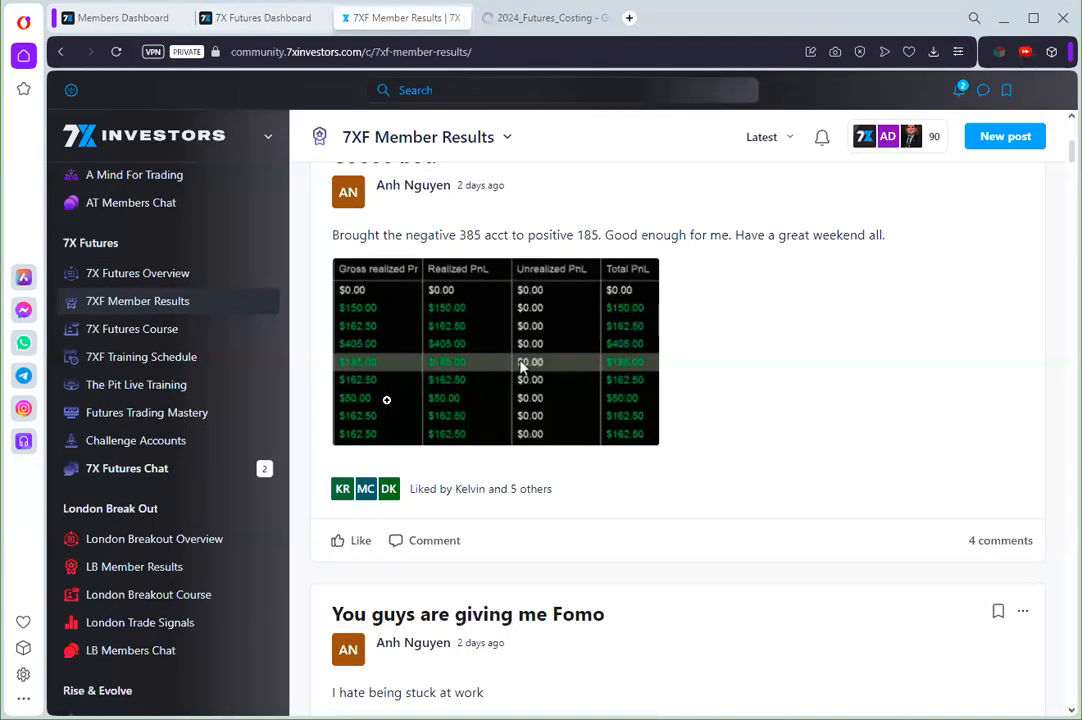
mouse_move(705, 478)
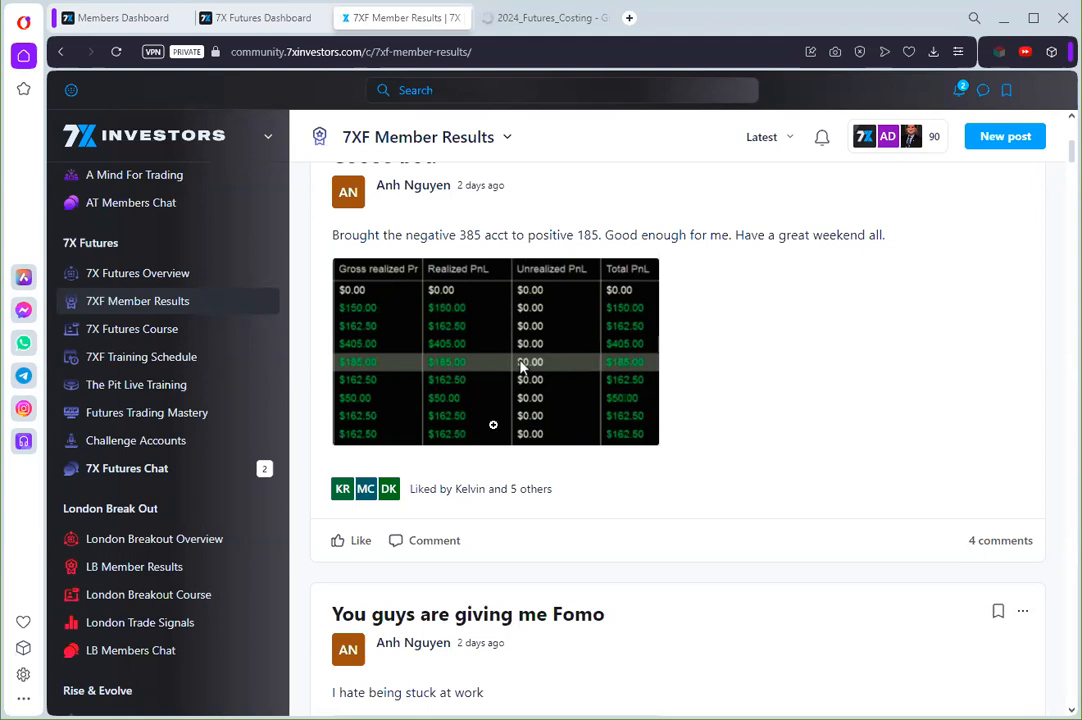
scroll(down, 3)
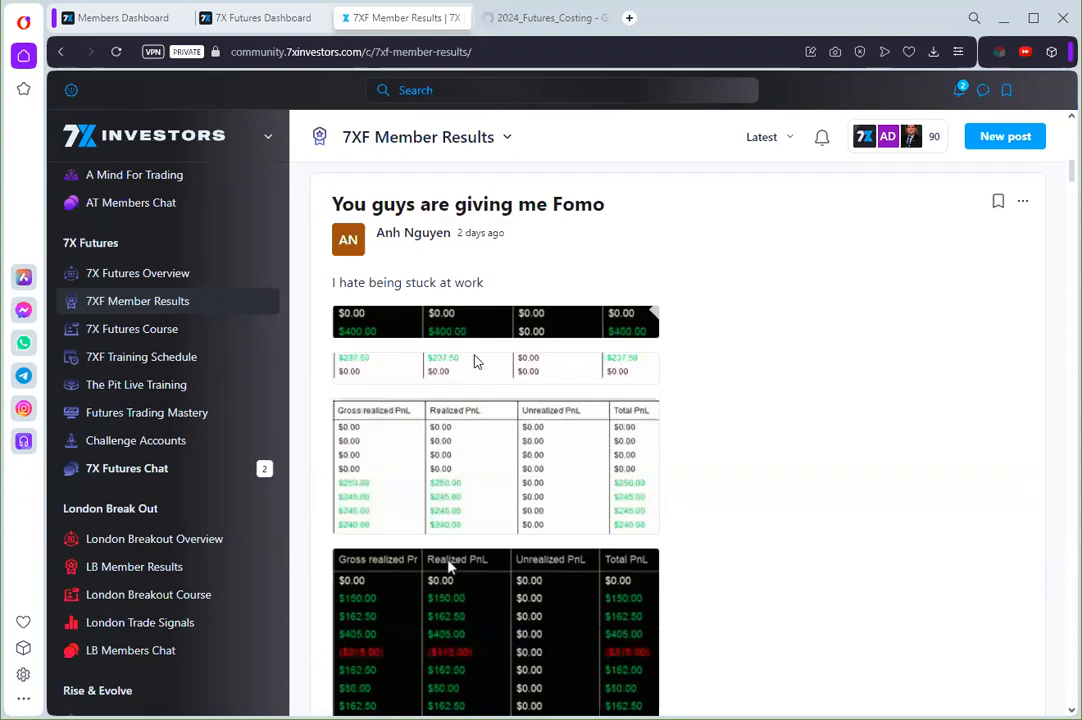
scroll(down, 3)
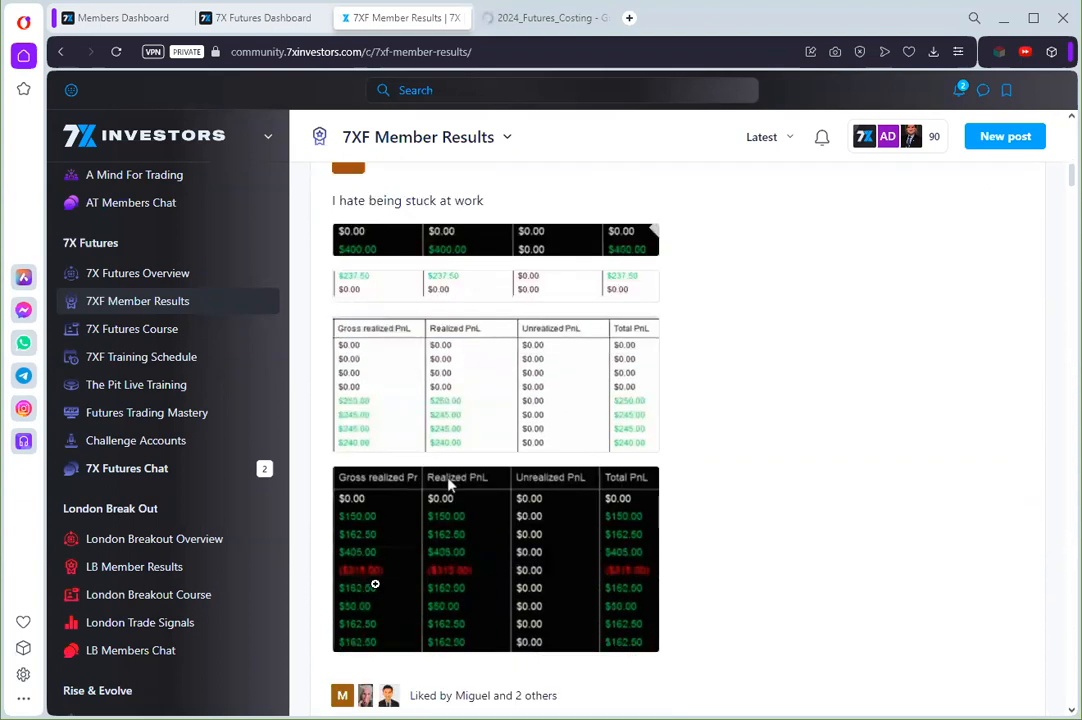
mouse_move(426, 567)
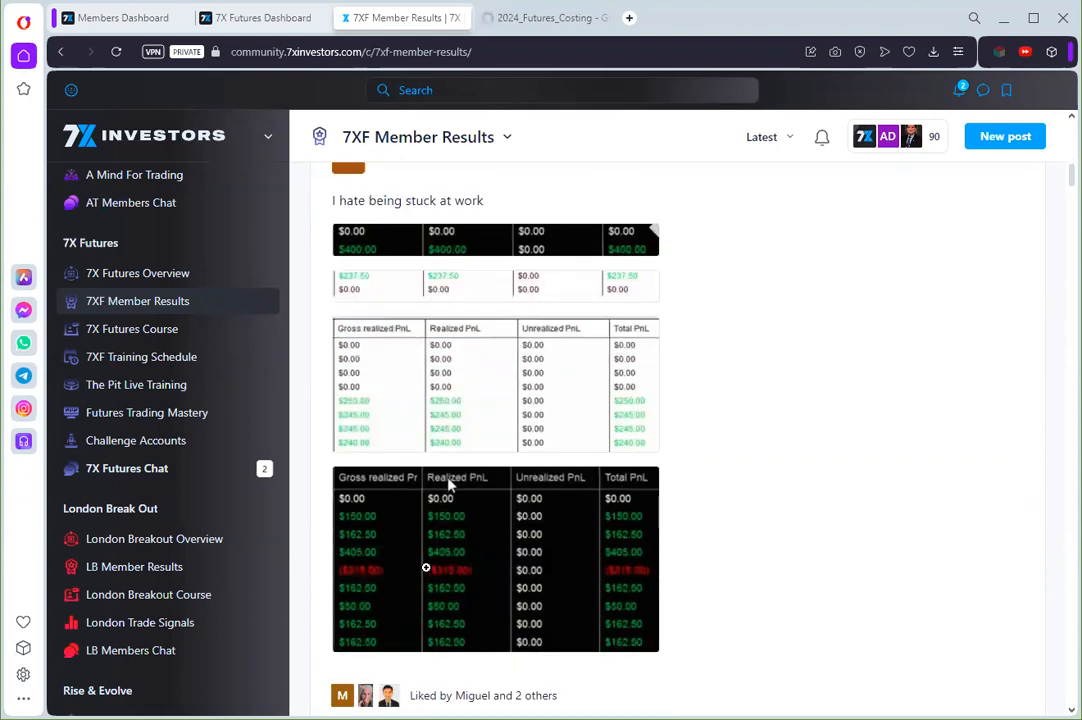
scroll(down, 3)
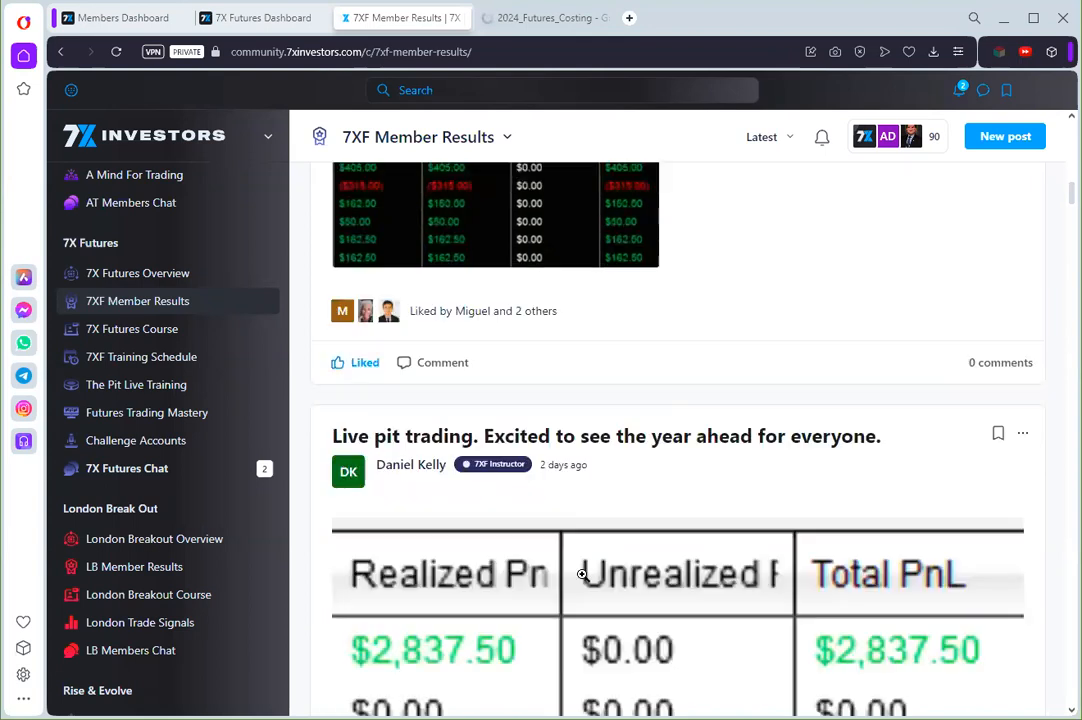
scroll(down, 3)
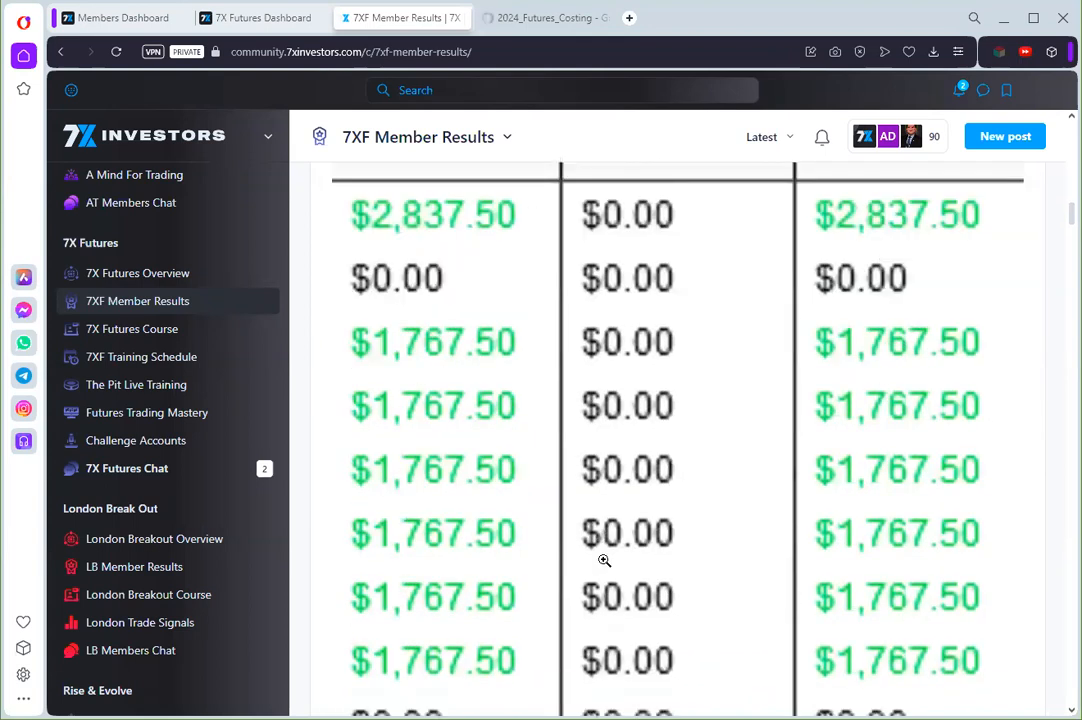
scroll(down, 3)
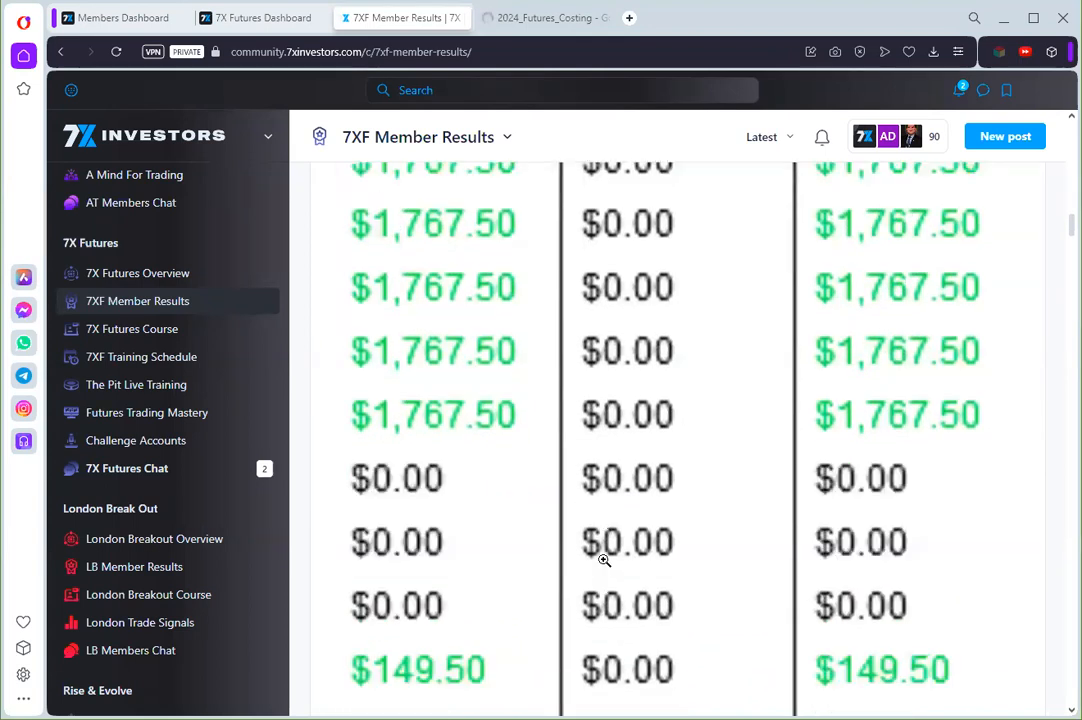
scroll(down, 3)
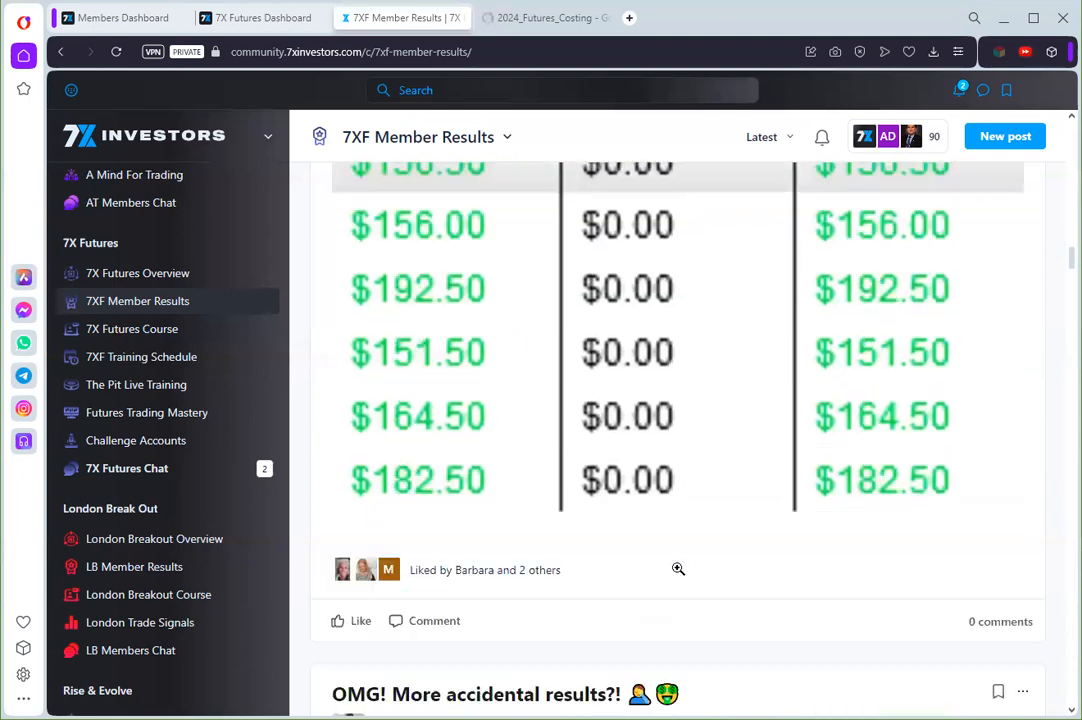
scroll(down, 3)
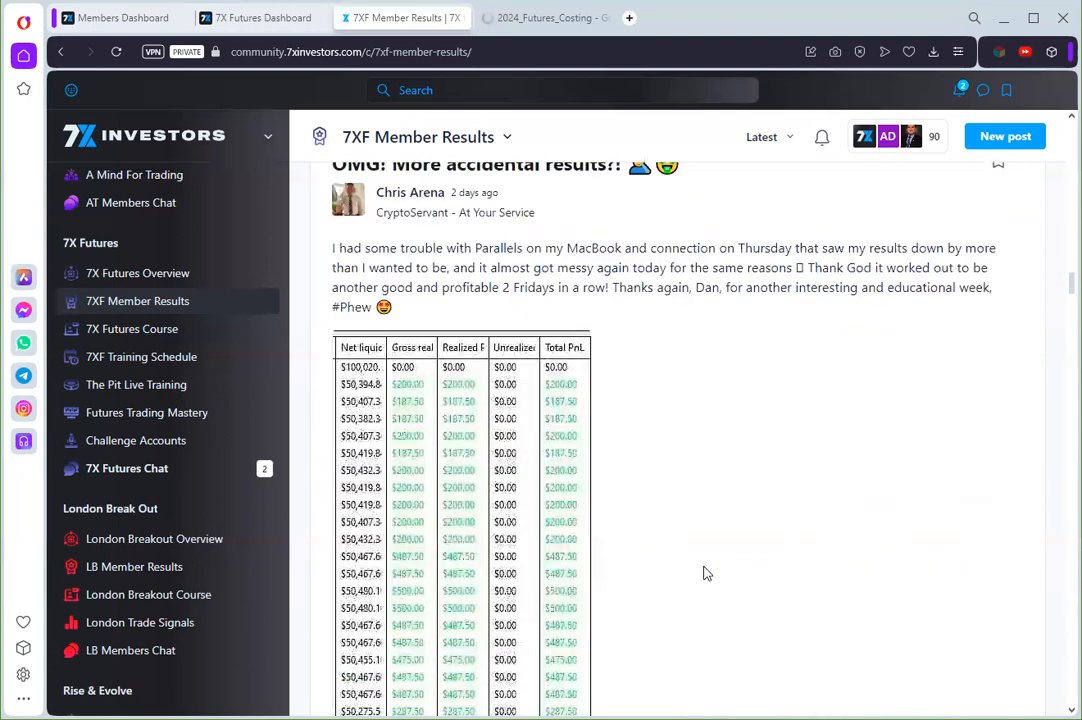
mouse_move(739, 572)
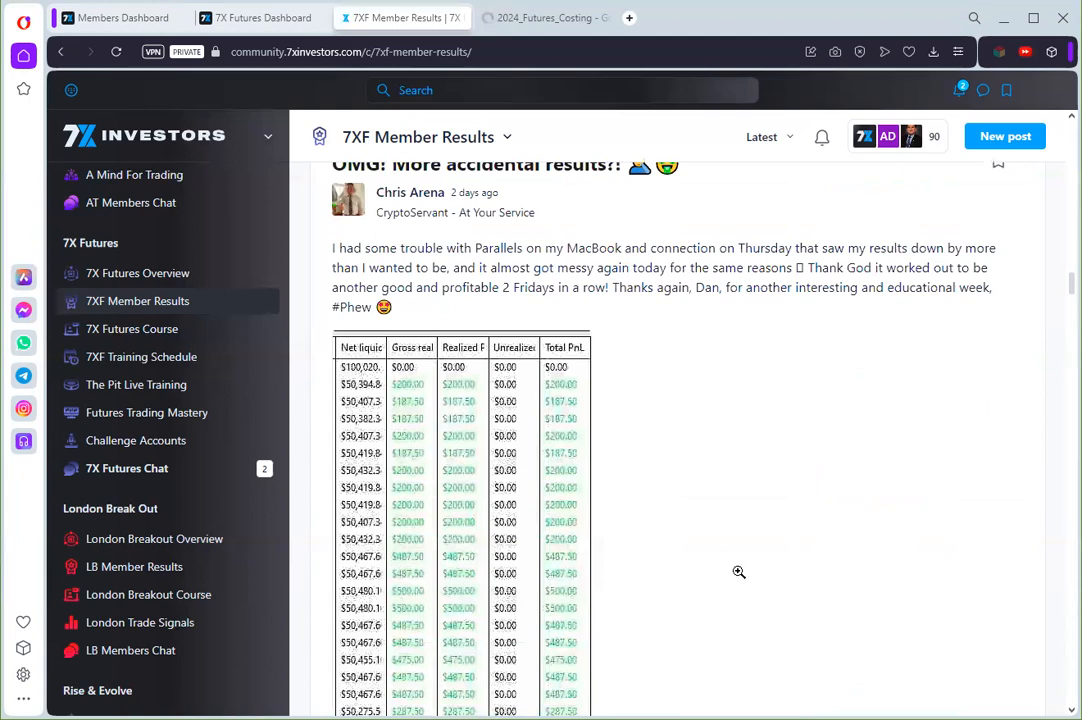
scroll(down, 3)
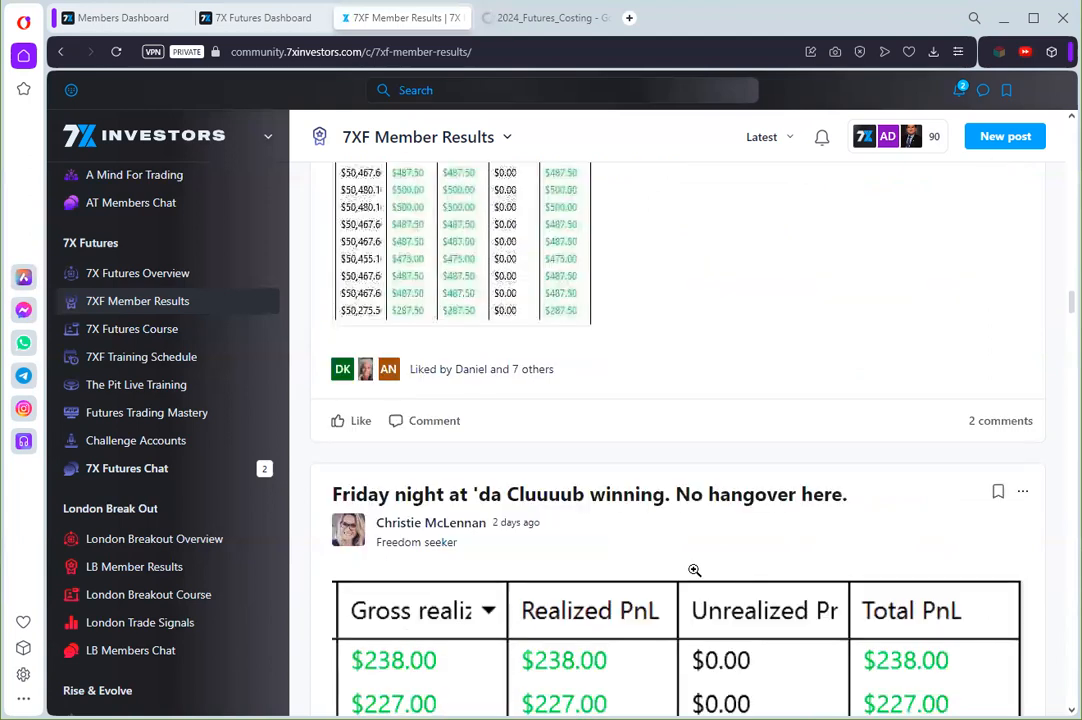
scroll(down, 3)
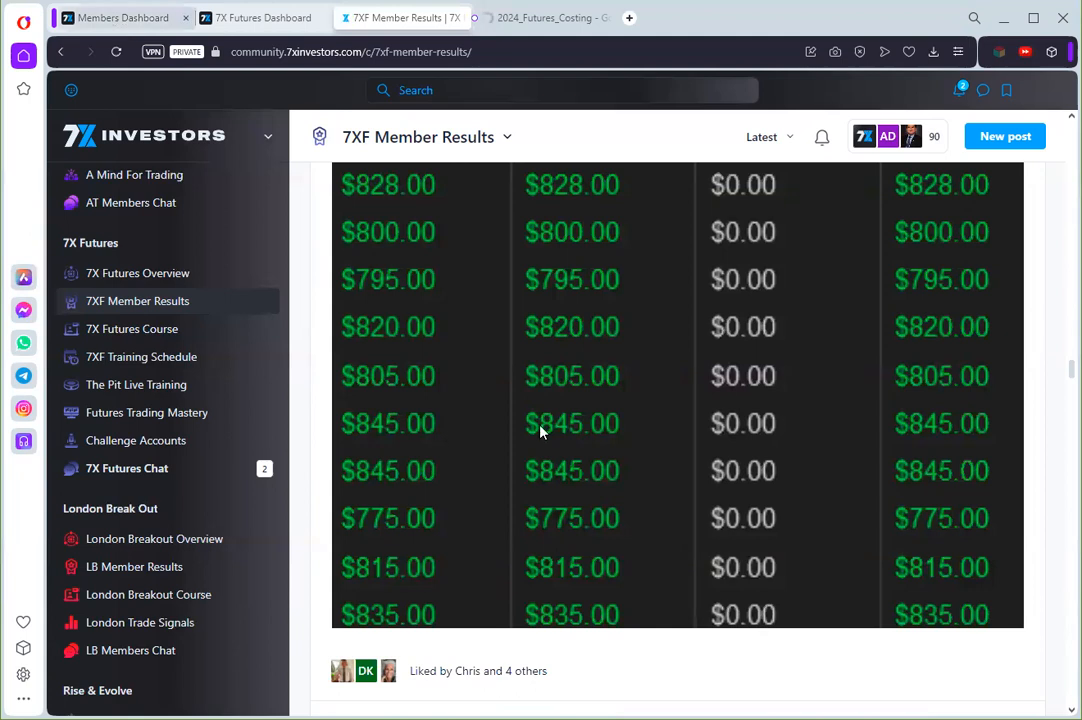
mouse_move(275, 30)
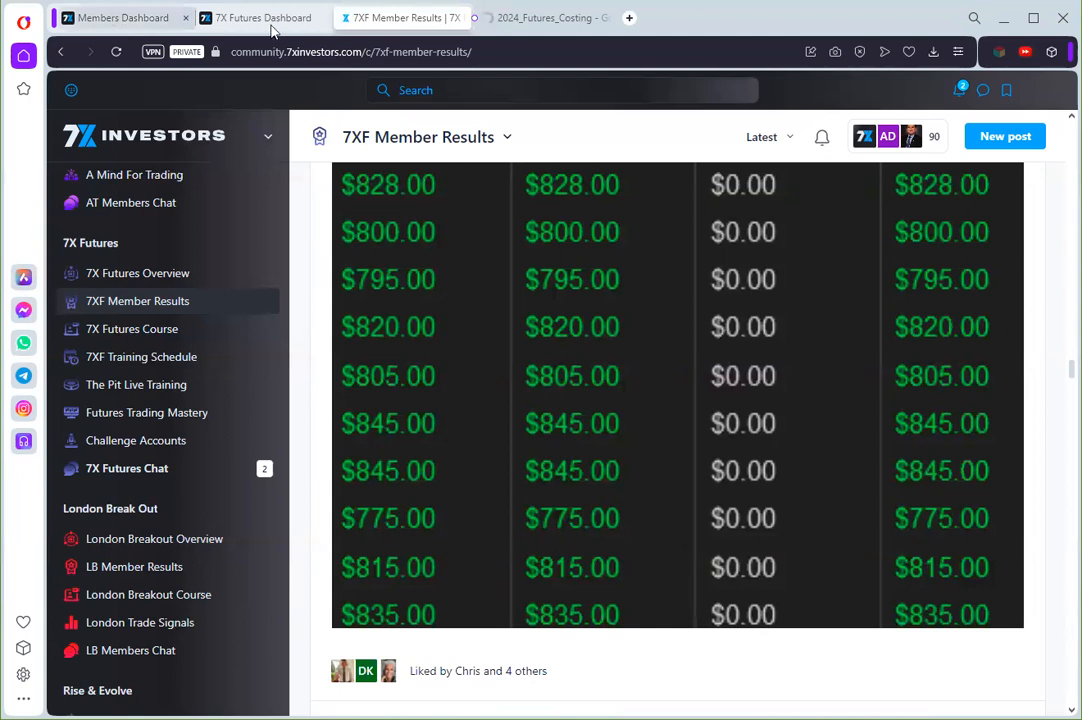
Switch to the 7X Futures Dashboard tab and scroll between its banner and Start Your Training courses.
click(263, 18)
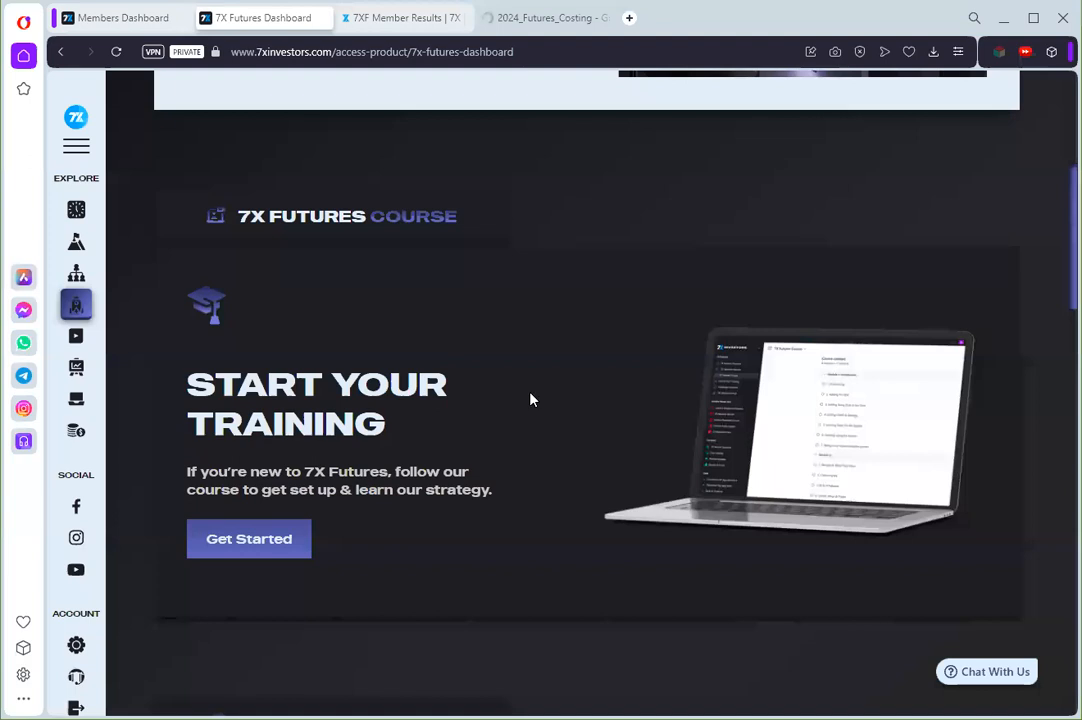
scroll(down, 3)
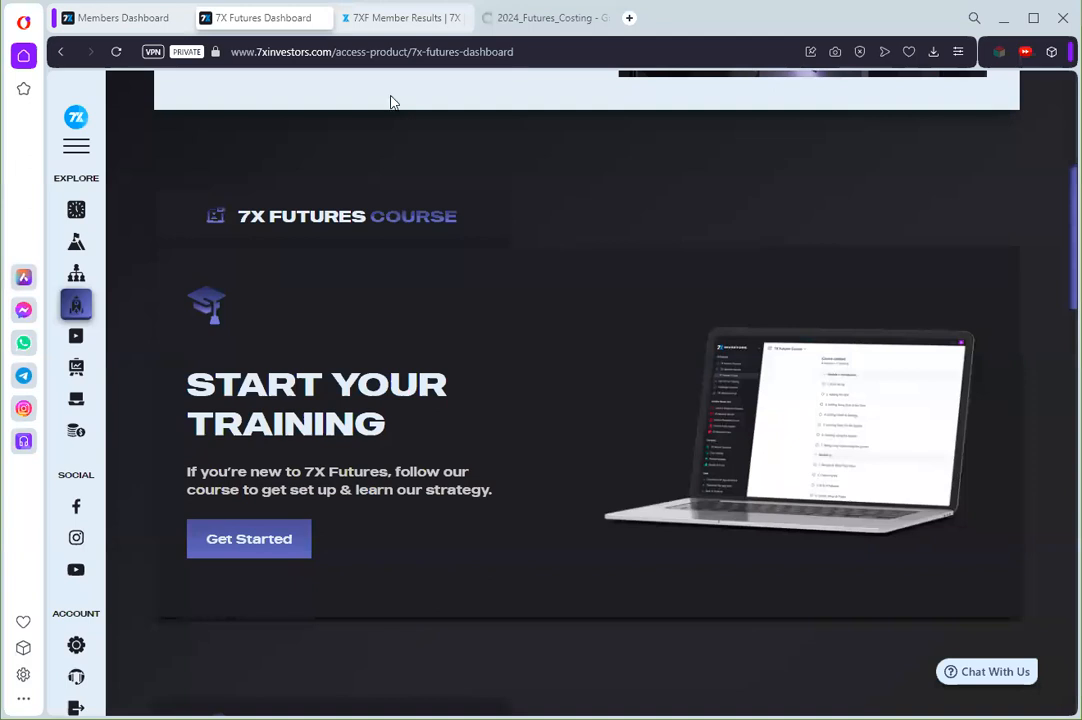
mouse_move(615, 283)
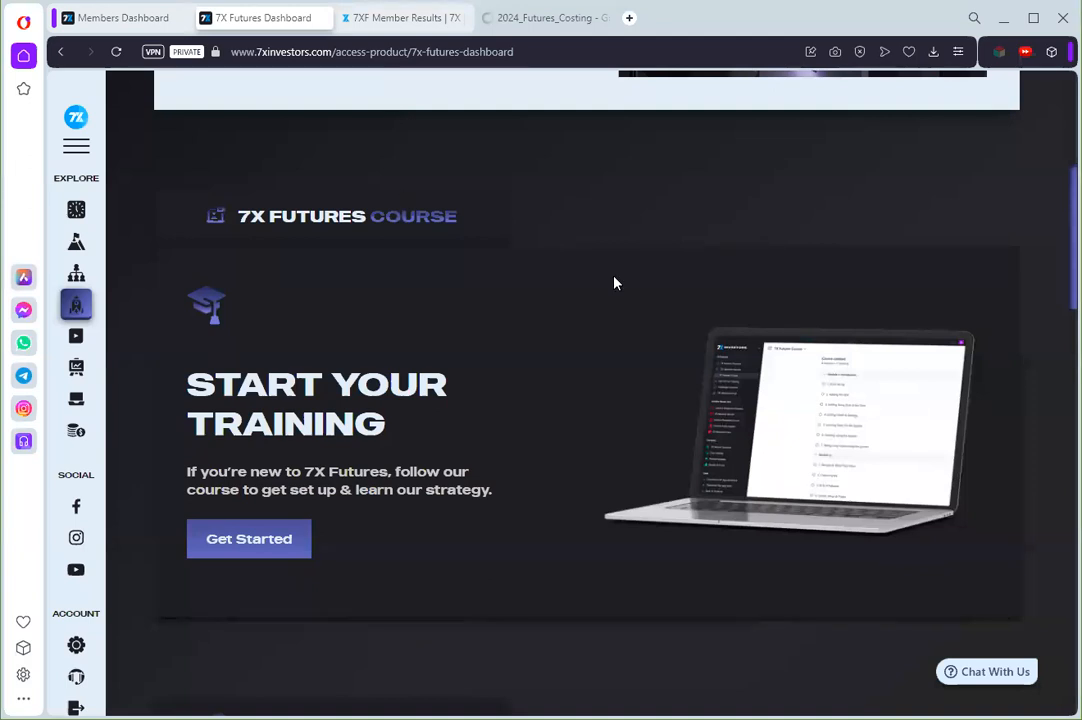
mouse_move(548, 283)
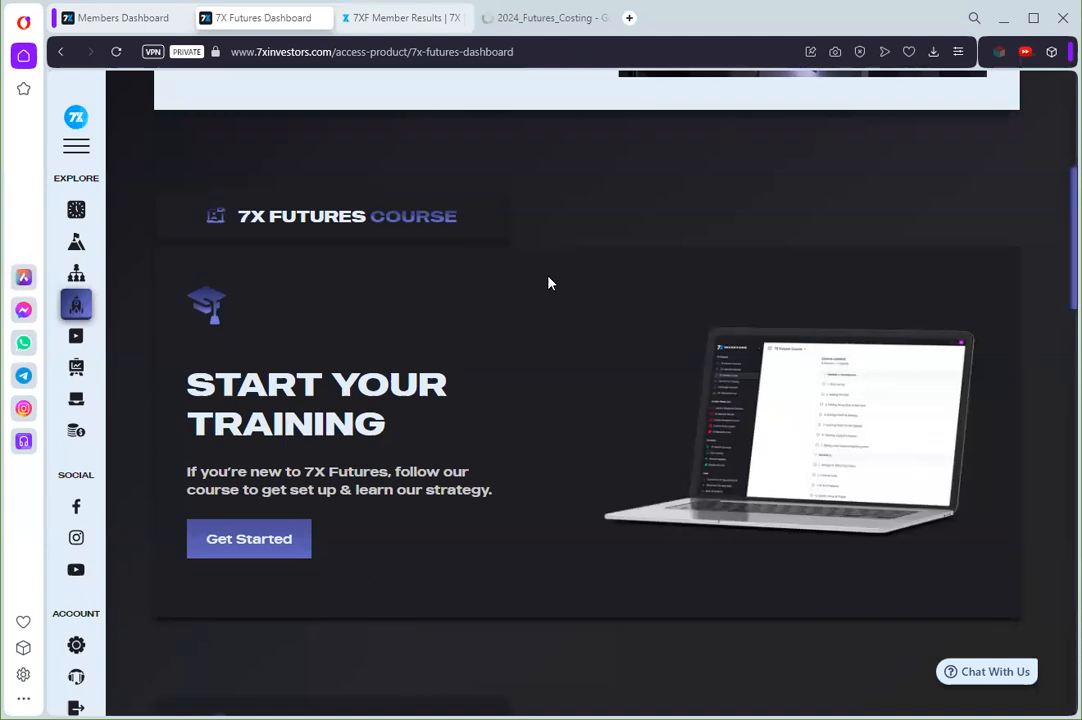
mouse_move(461, 263)
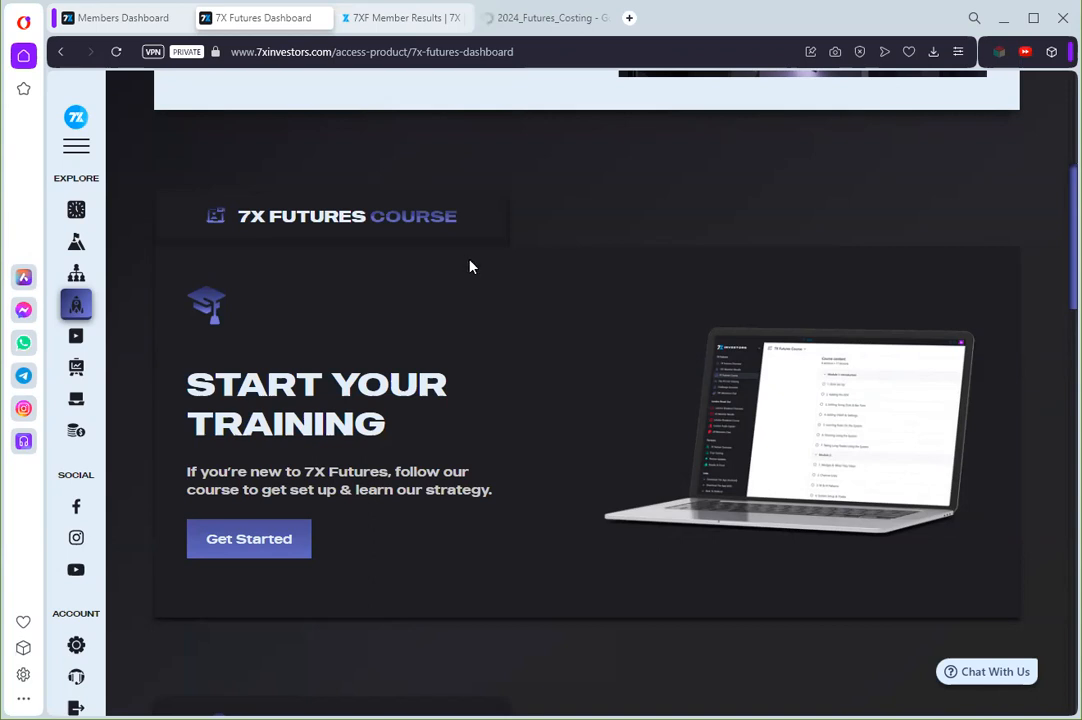
mouse_move(483, 290)
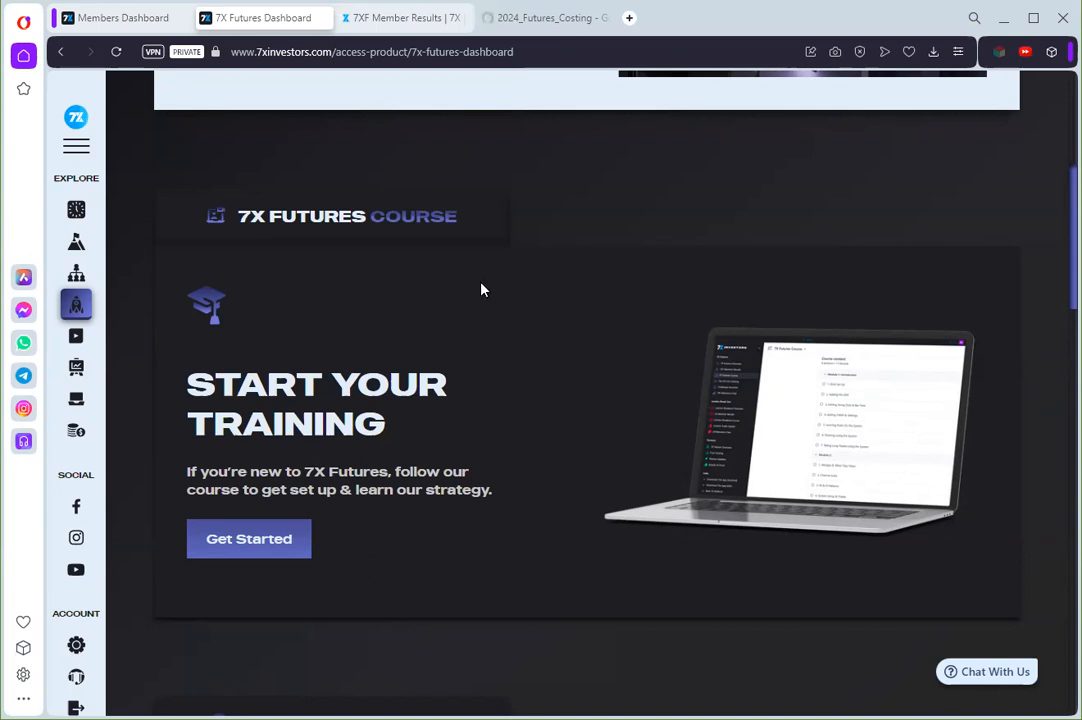
scroll(up, 3)
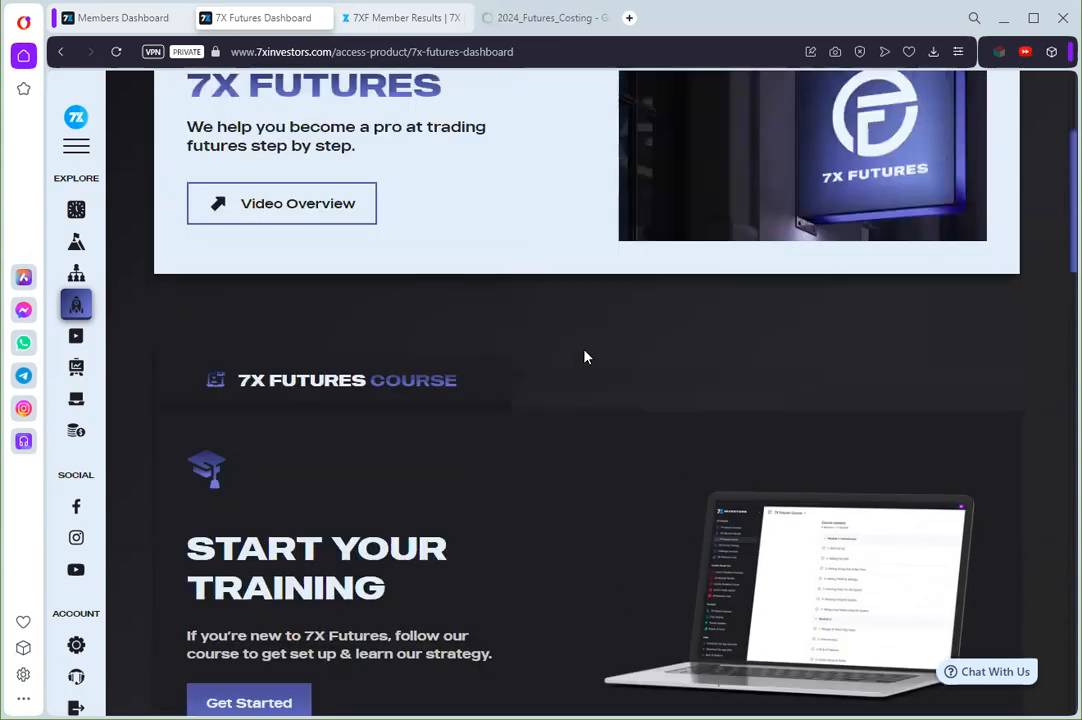
scroll(up, 3)
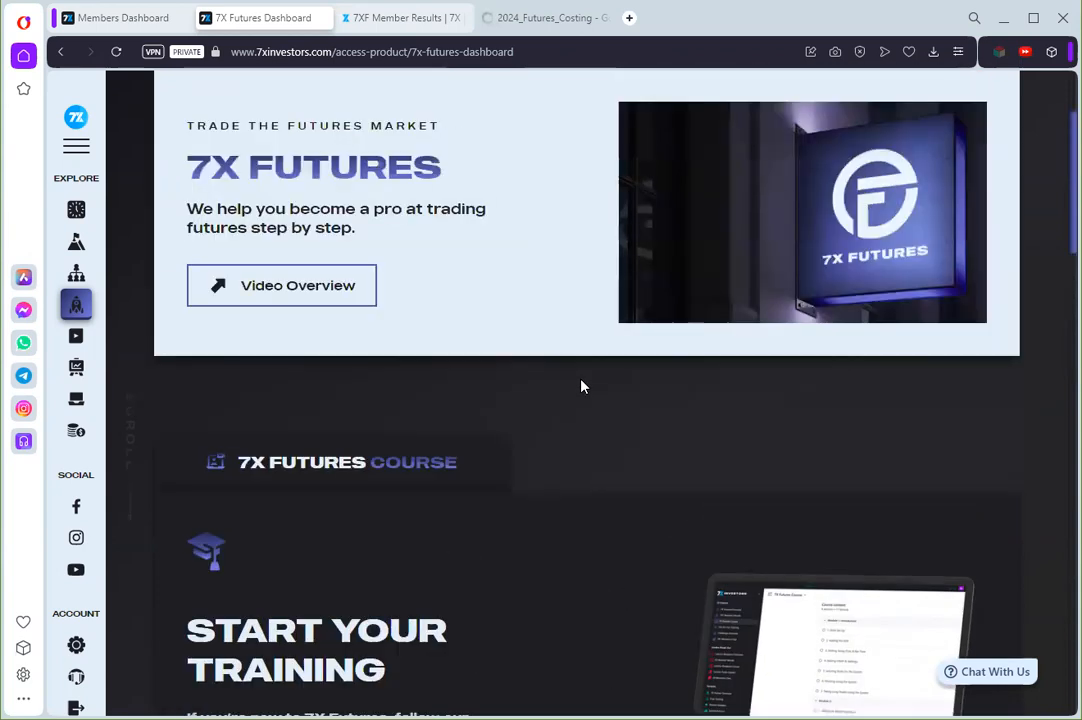
mouse_move(513, 402)
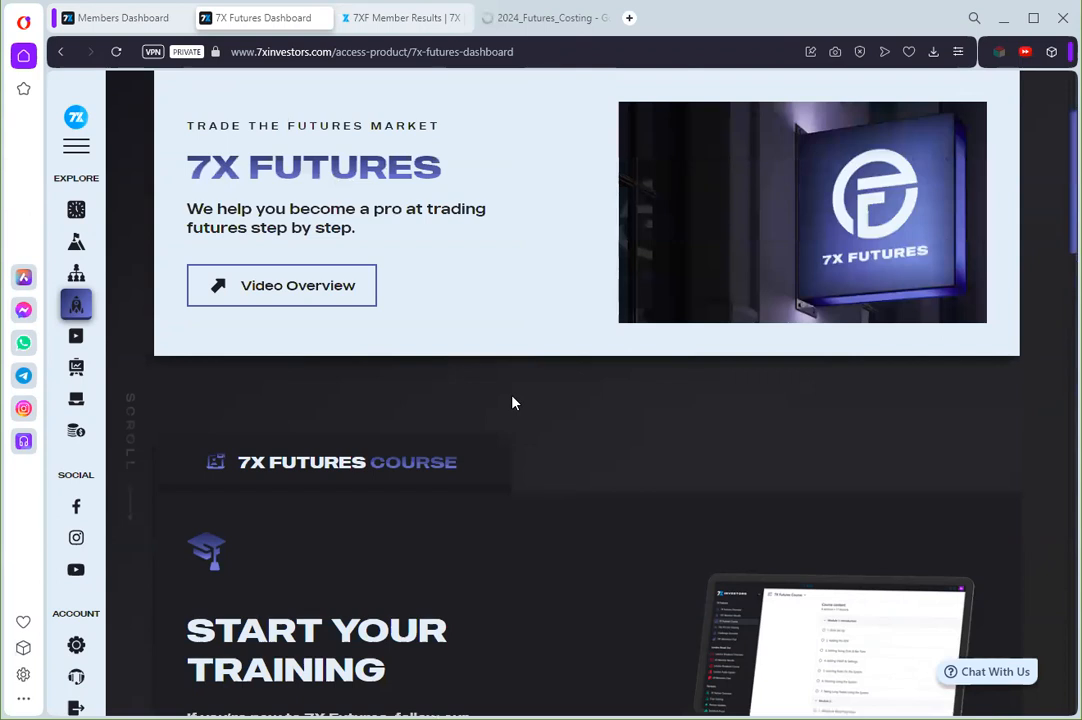
scroll(down, 3)
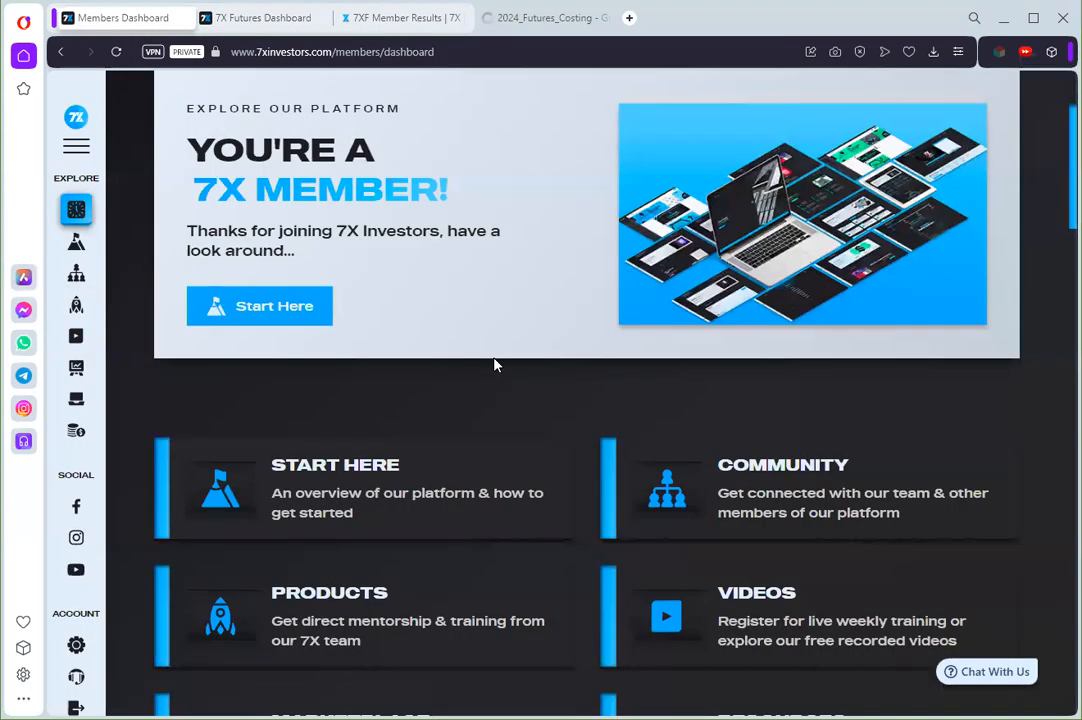
mouse_move(527, 373)
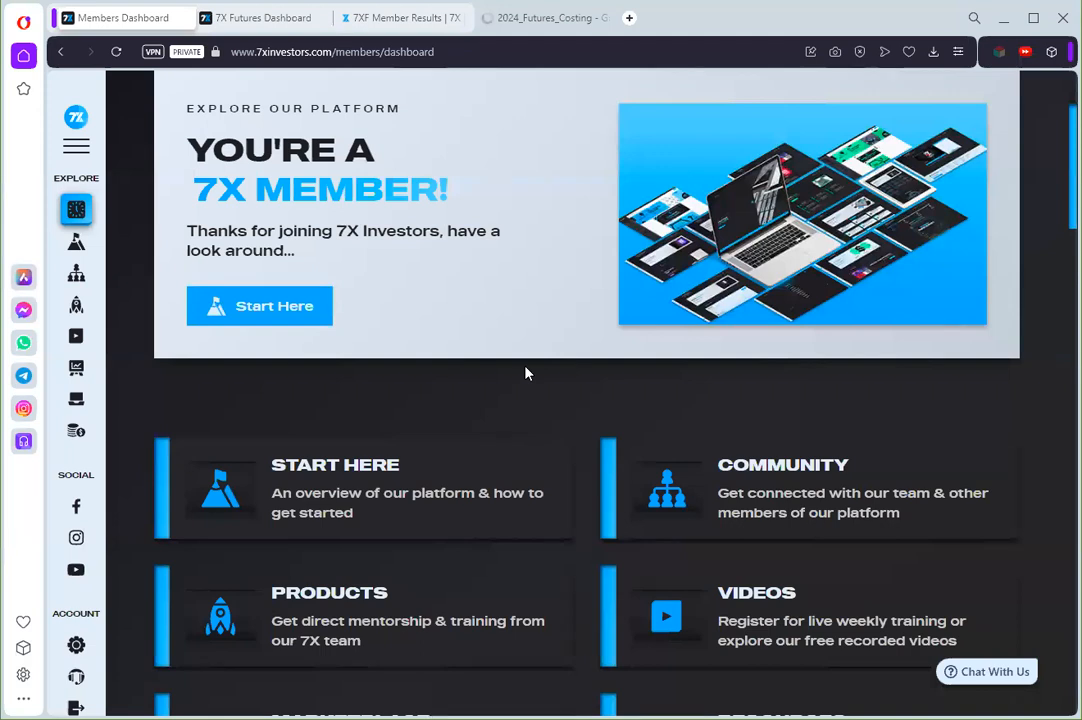
mouse_move(424, 355)
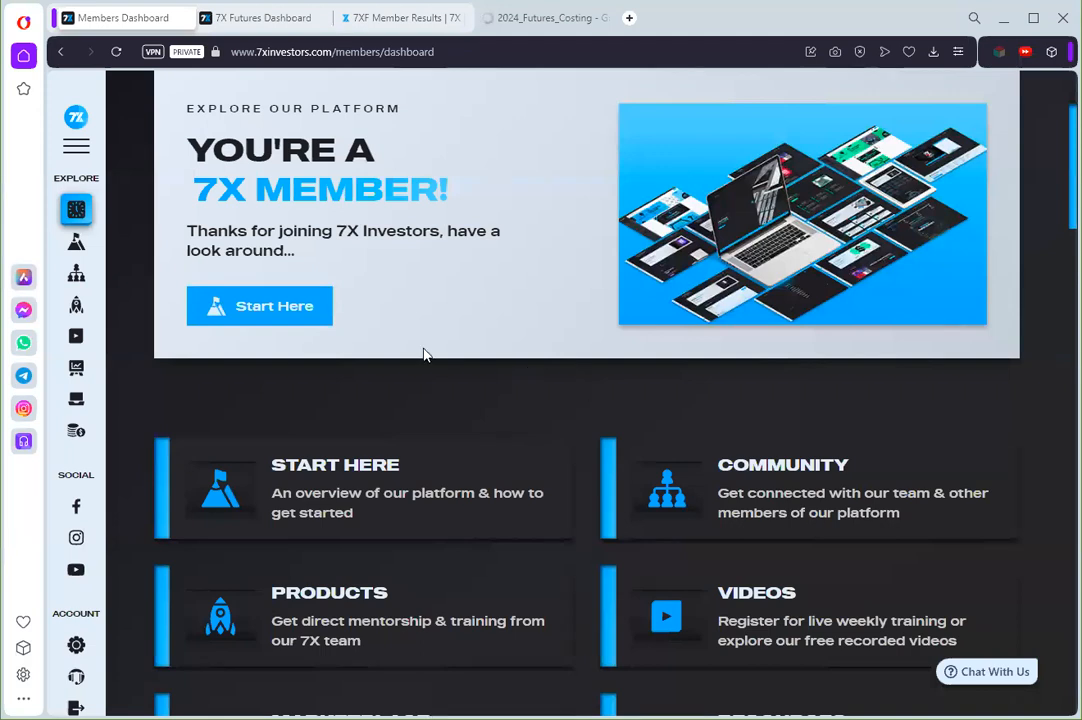
mouse_move(475, 373)
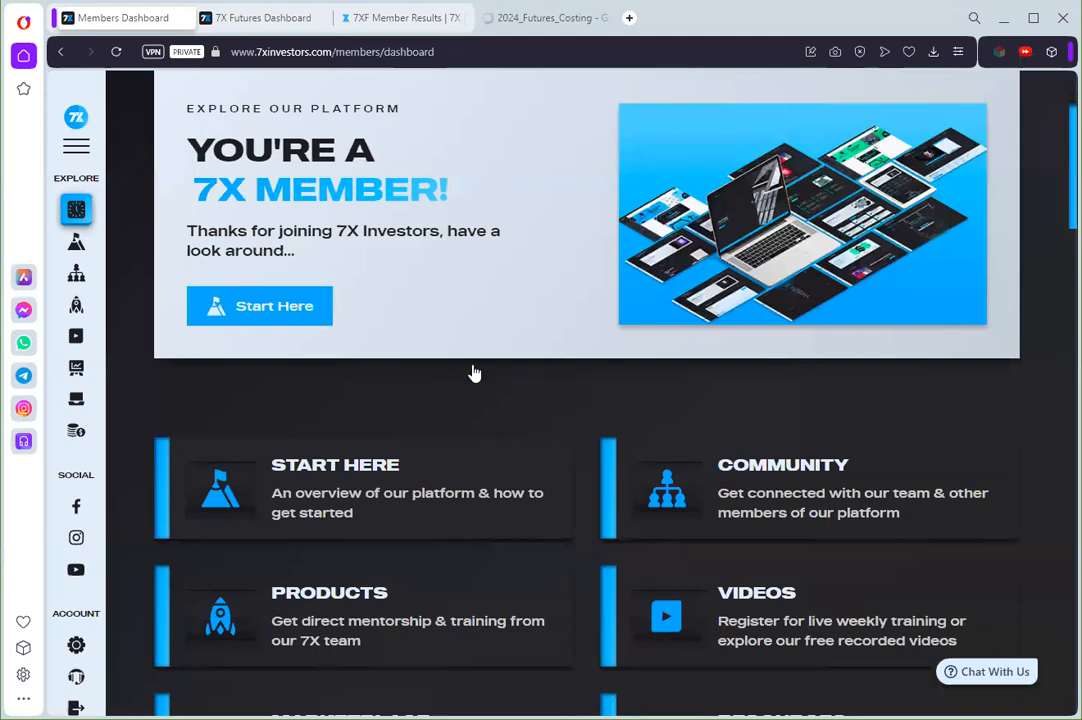
Scroll down the members dashboard to reveal the Marketplace, Resources, Partners, My Account, Support and Logout tiles.
scroll(down, 3)
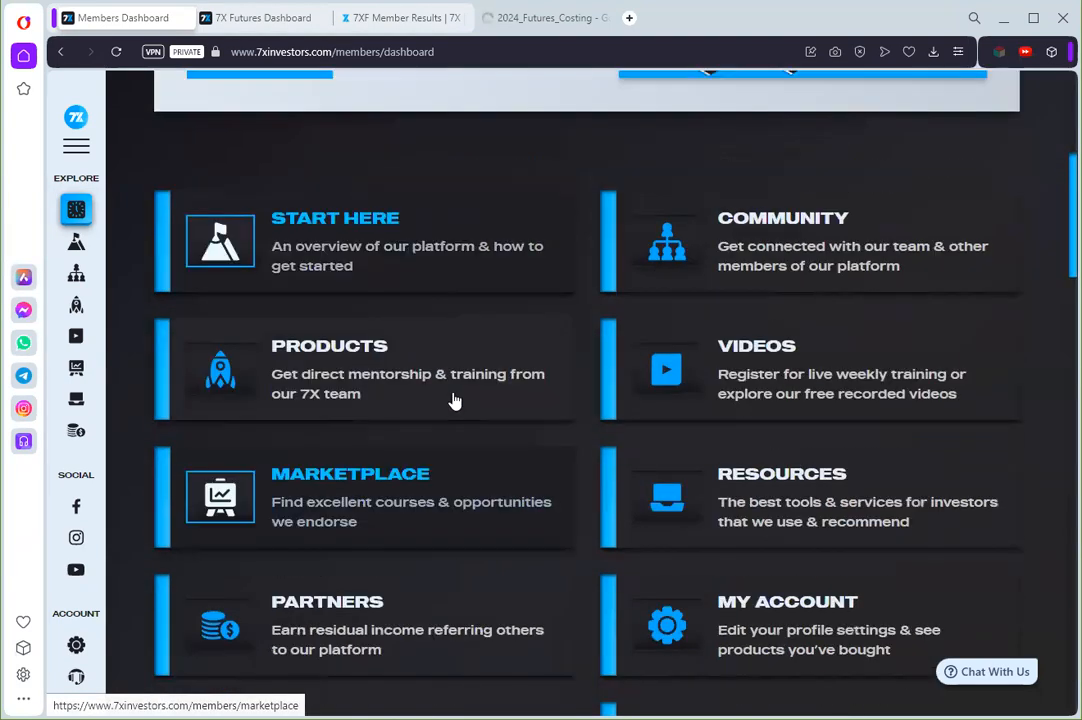
mouse_move(399, 387)
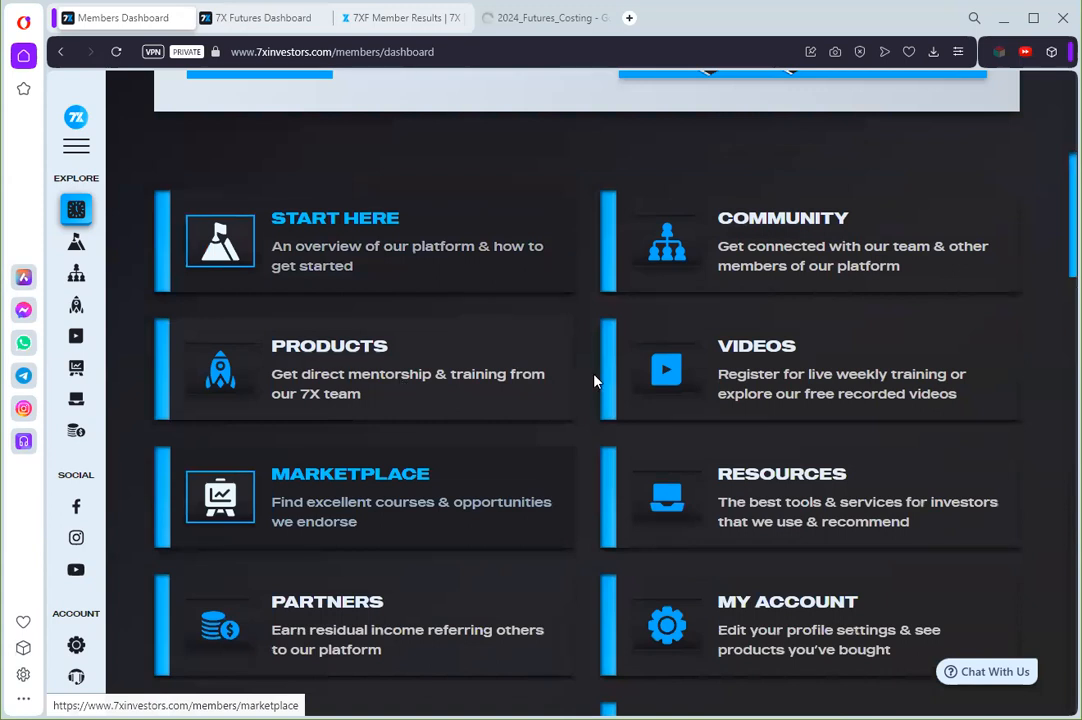
scroll(down, 3)
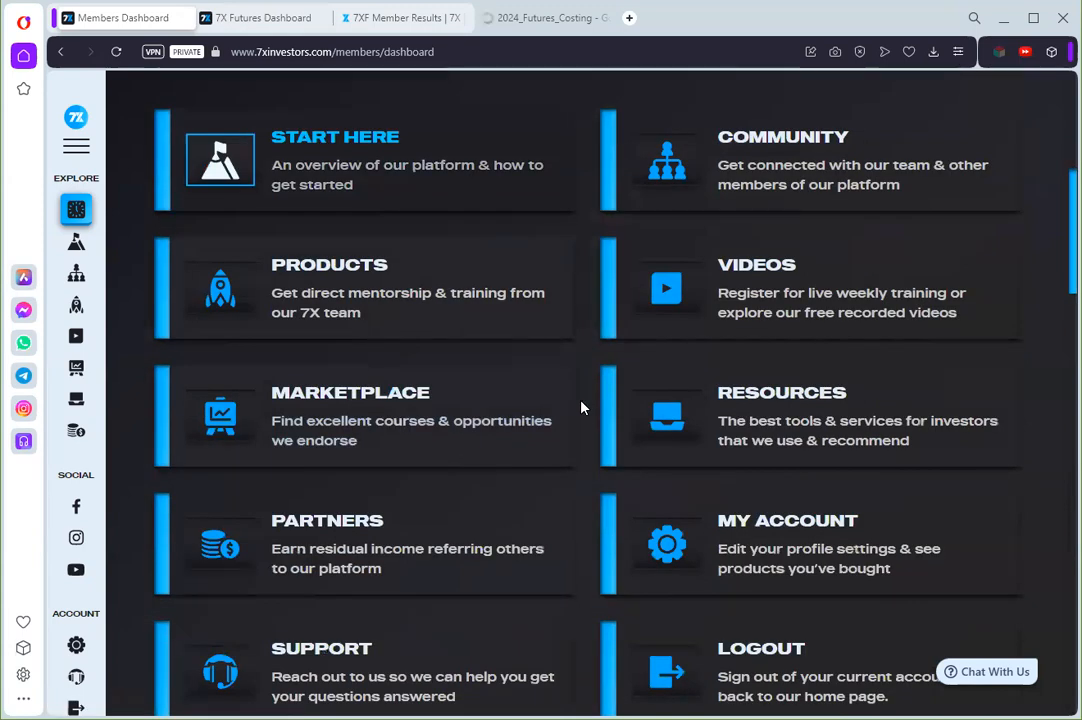
mouse_move(520, 428)
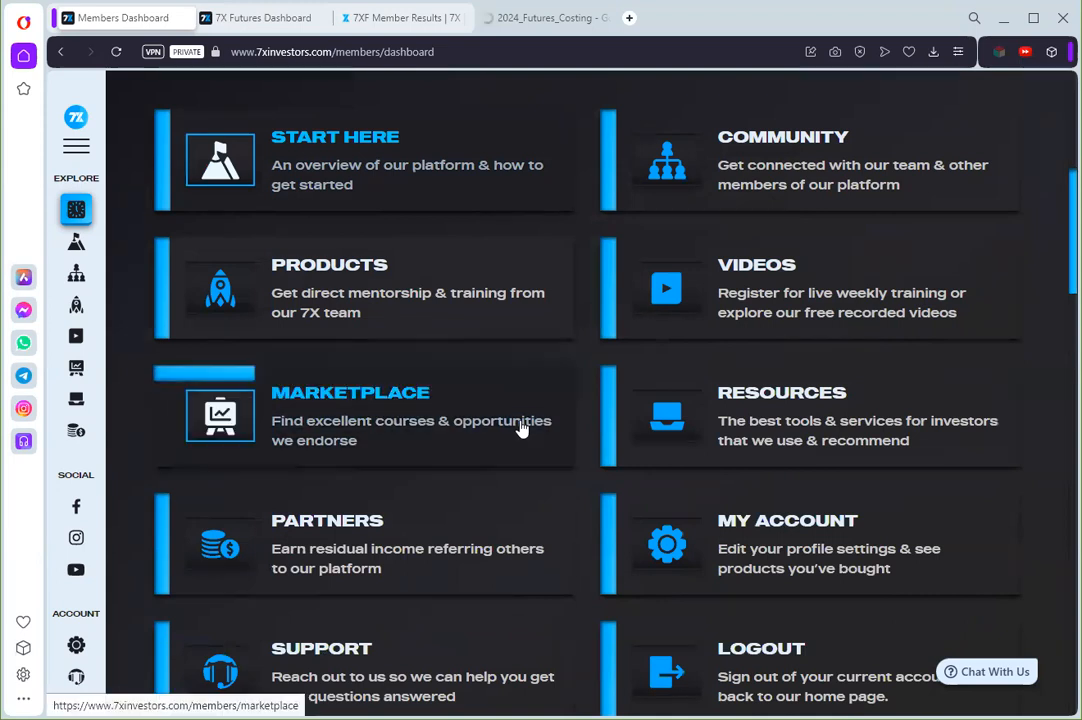
mouse_move(526, 388)
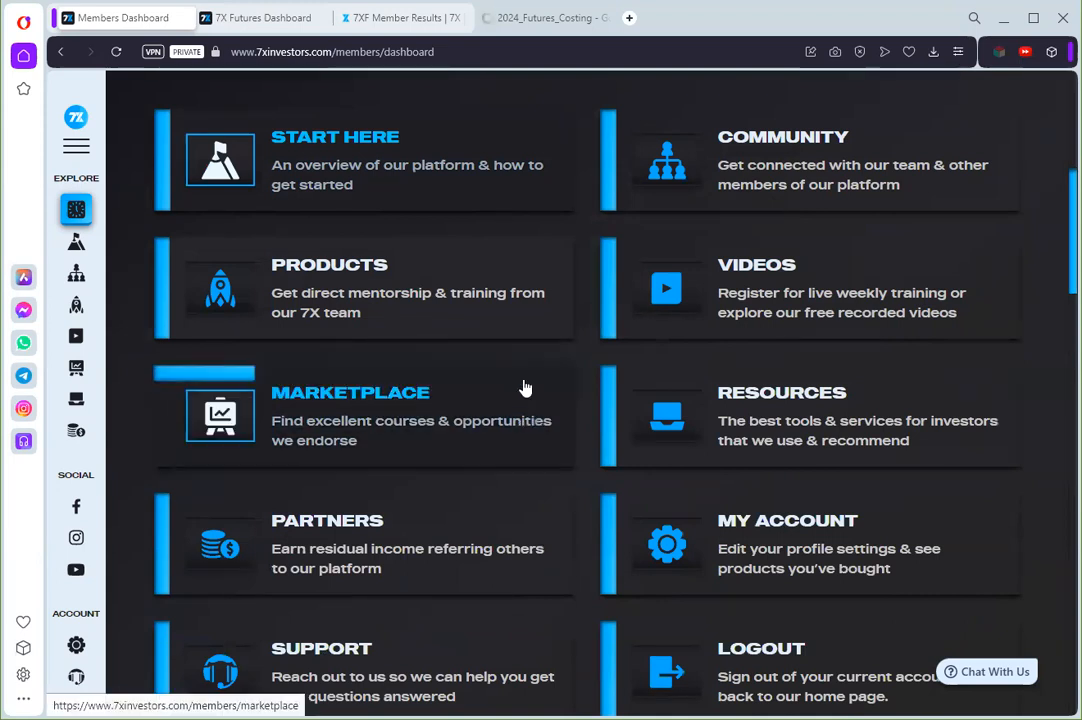
mouse_move(518, 384)
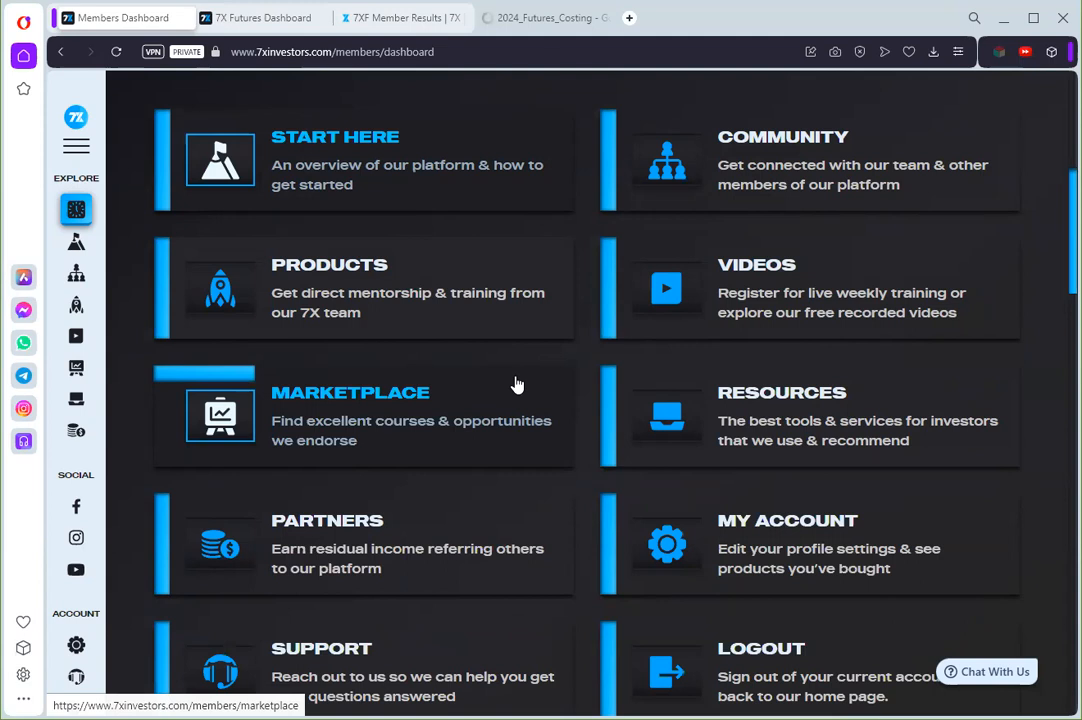
mouse_move(537, 378)
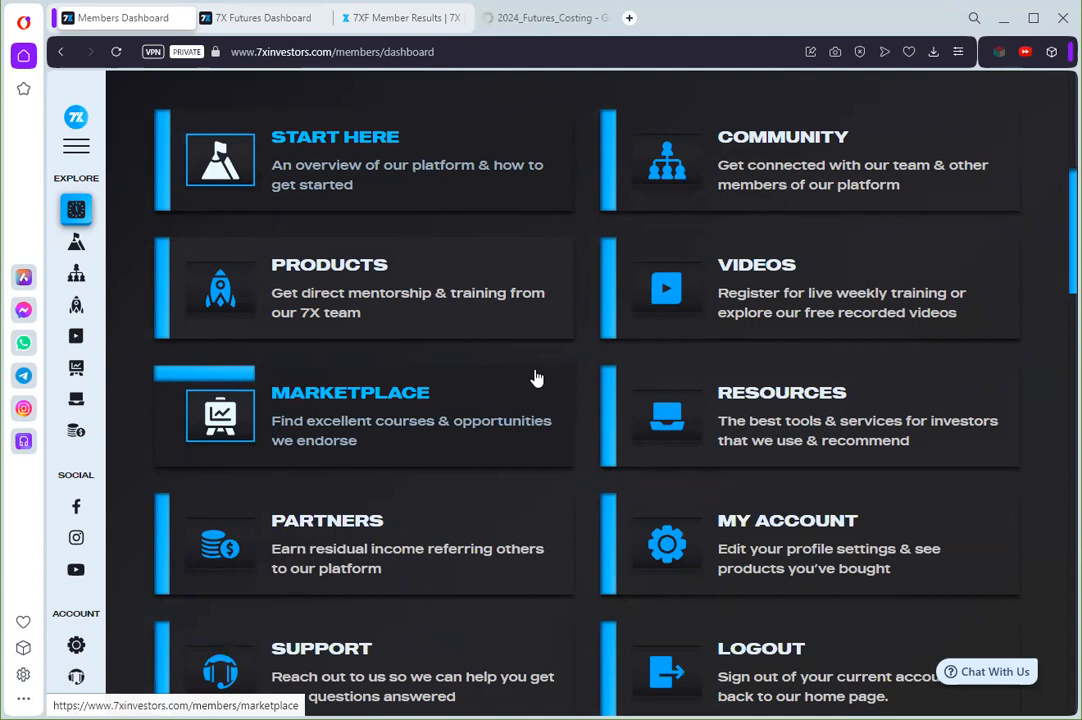
mouse_move(589, 373)
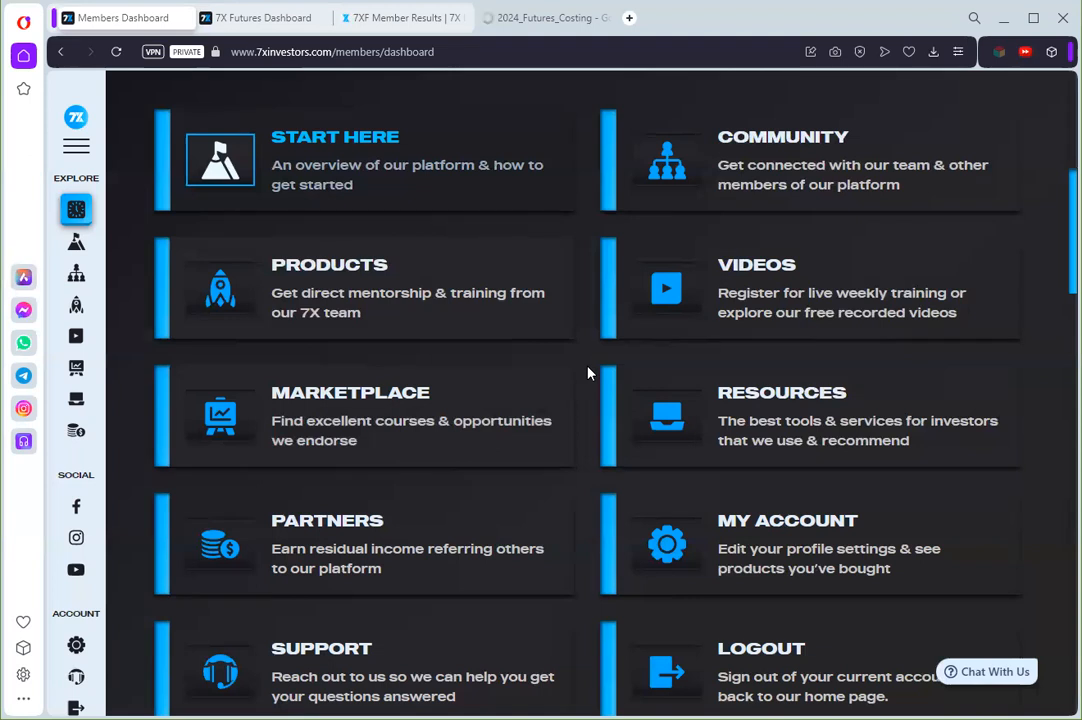
mouse_move(581, 403)
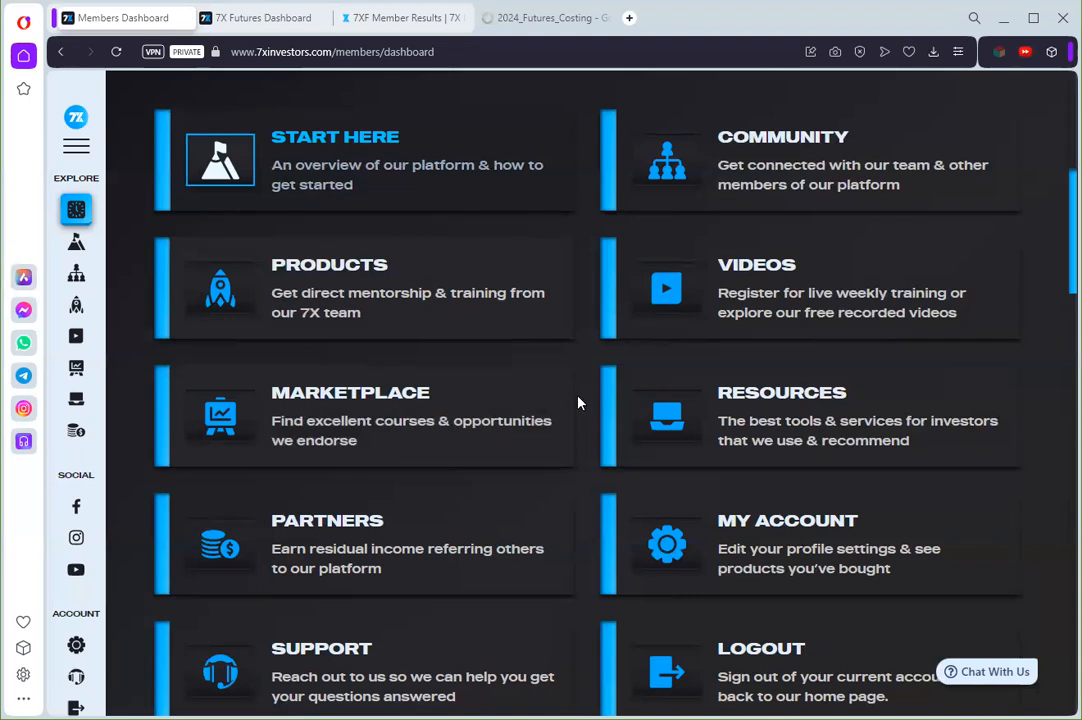
mouse_move(673, 357)
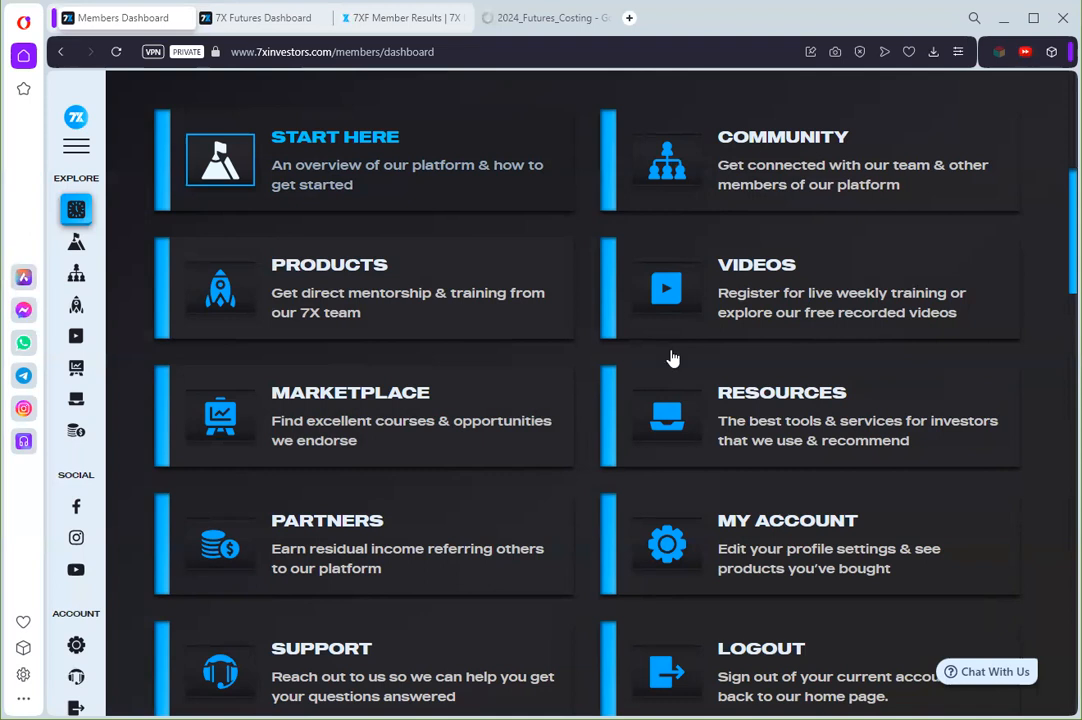